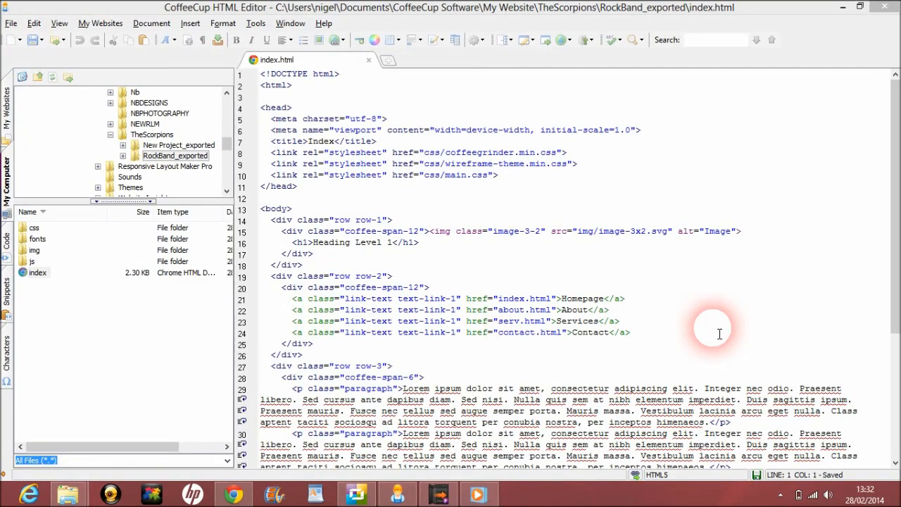
{"action": "mouse_move", "coordinate": [554, 190]}
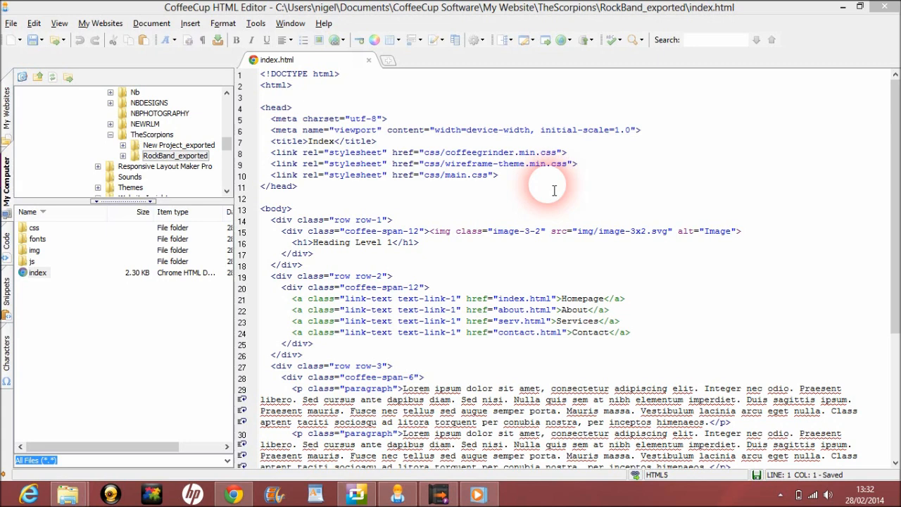
{"action": "mouse_move", "coordinate": [256, 24]}
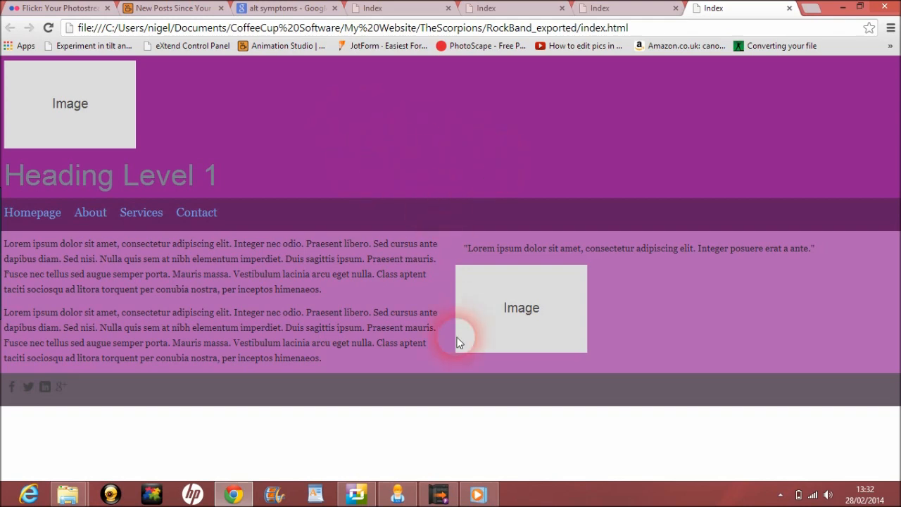
- Inspect the RockBand layout's Image 3:2 element, then return to index.html in CoffeeCup
{"action": "left_click", "coordinate": [438, 493]}
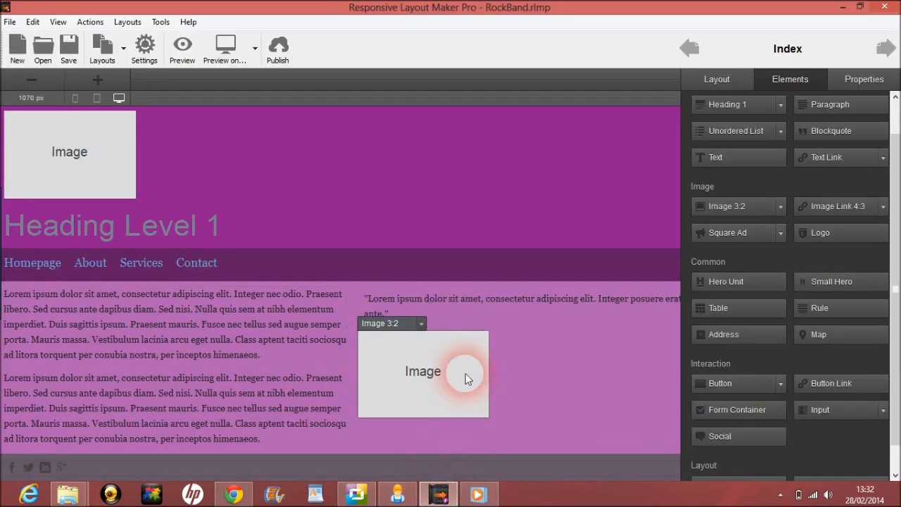
{"action": "left_click", "coordinate": [451, 222]}
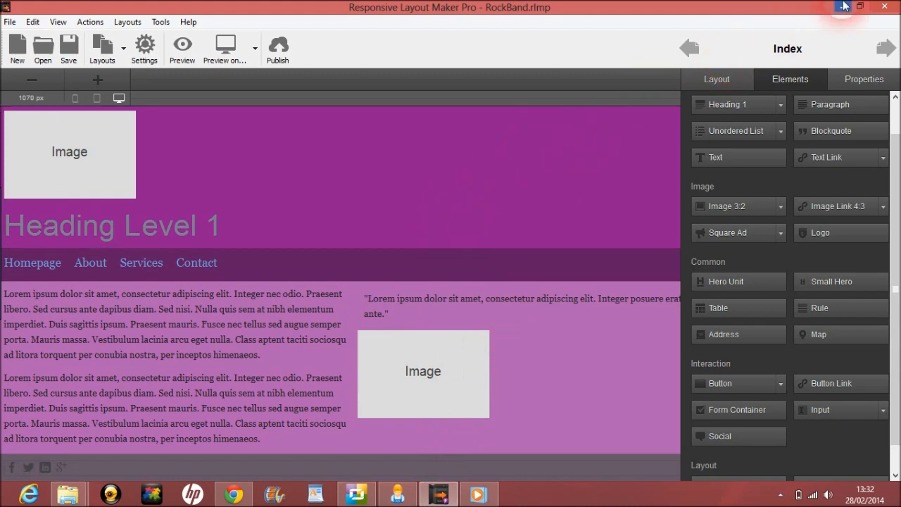
{"action": "left_click", "coordinate": [233, 493]}
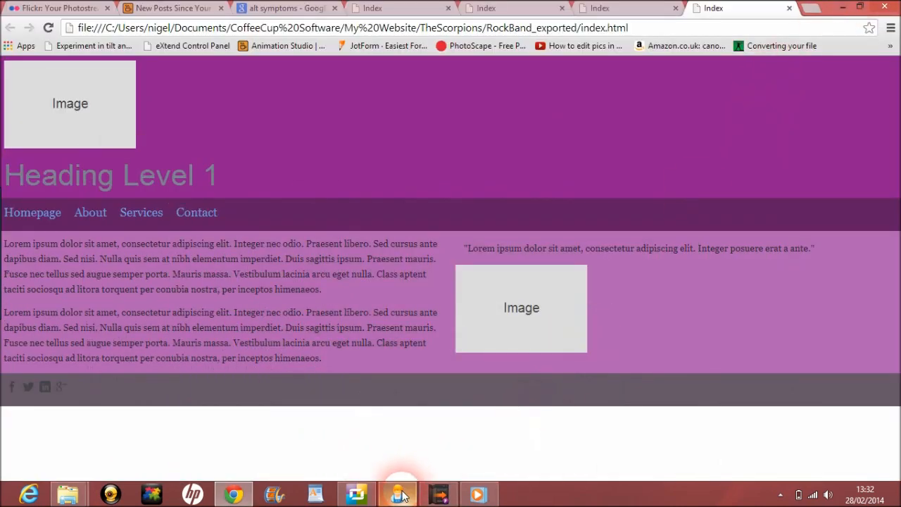
{"action": "left_click", "coordinate": [398, 493]}
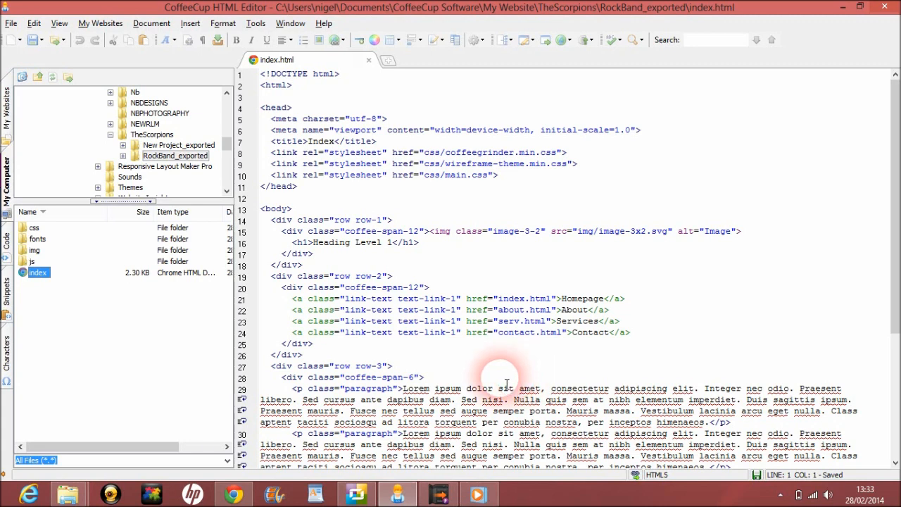
{"action": "mouse_move", "coordinate": [779, 257]}
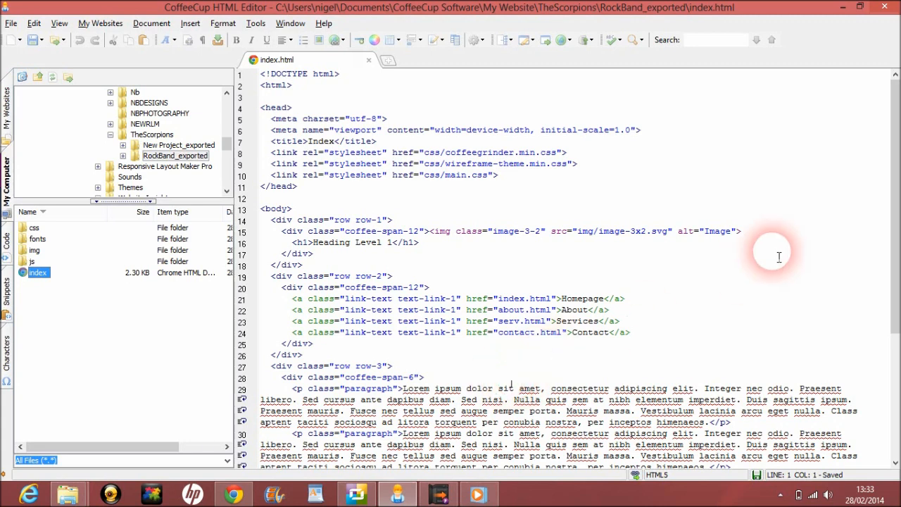
{"action": "scroll", "scroll_direction": "down", "scroll_amount": 3}
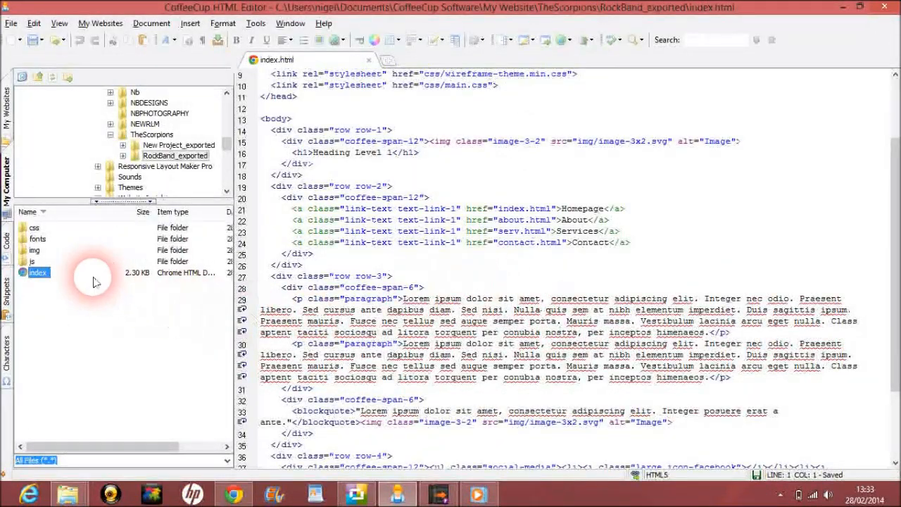
{"action": "mouse_move", "coordinate": [33, 260]}
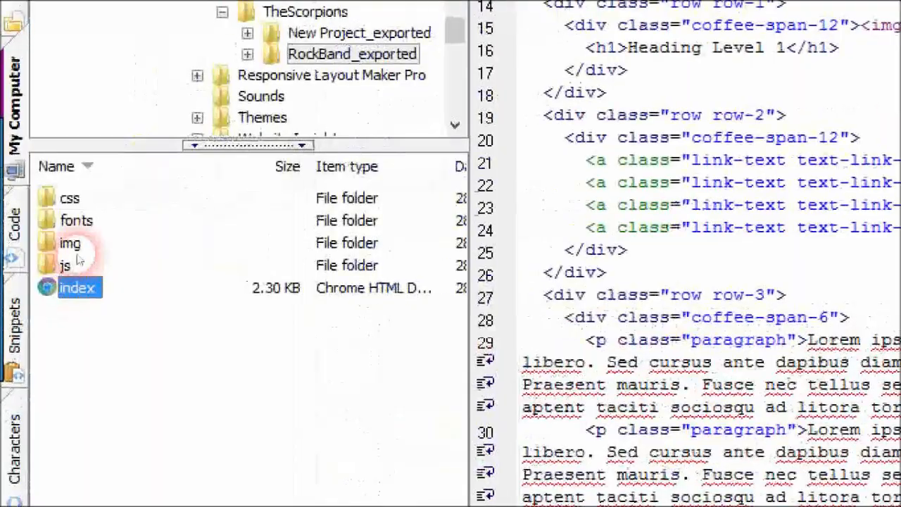
{"action": "mouse_move", "coordinate": [65, 265]}
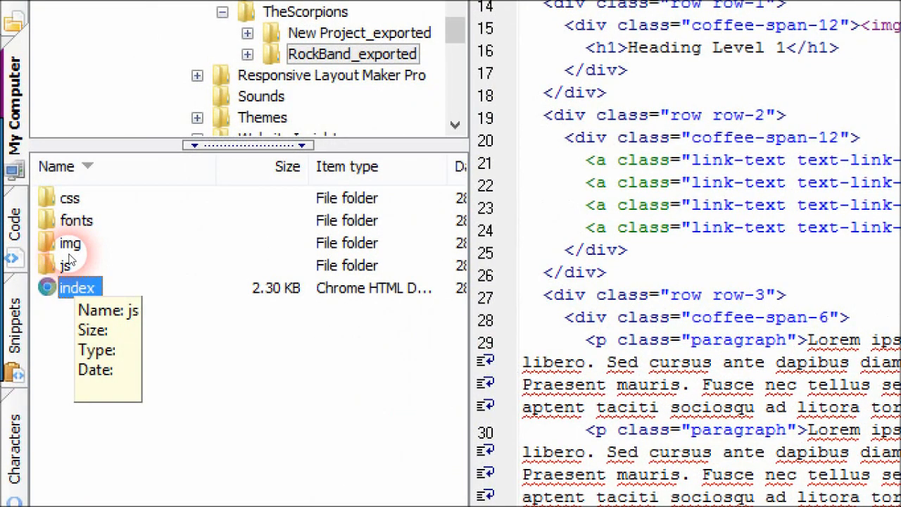
{"action": "mouse_move", "coordinate": [70, 248]}
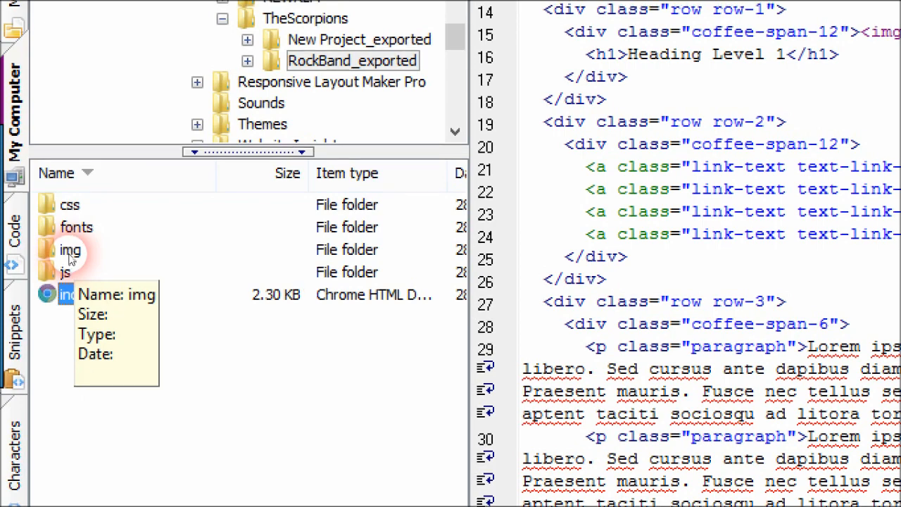
- Open the exported site's img folder, which holds only image-3x2.svg
{"action": "double_click", "coordinate": [70, 250]}
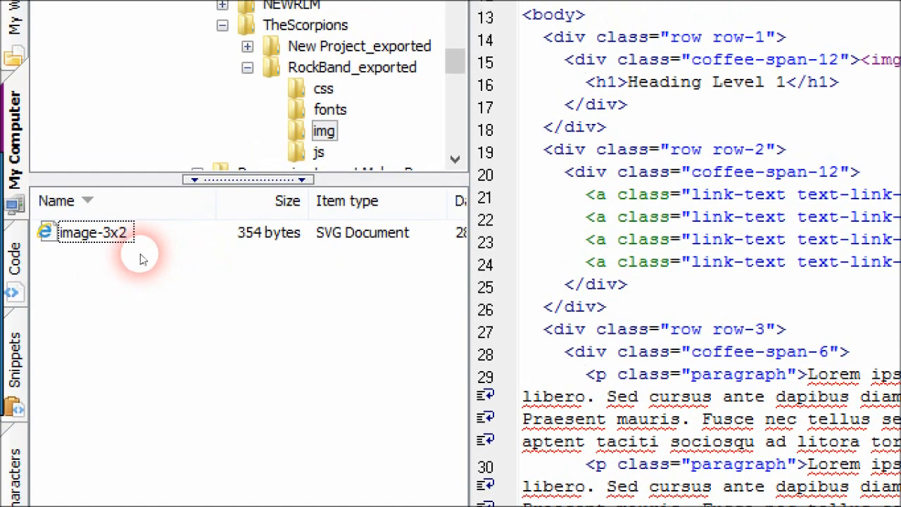
{"action": "mouse_move", "coordinate": [118, 261]}
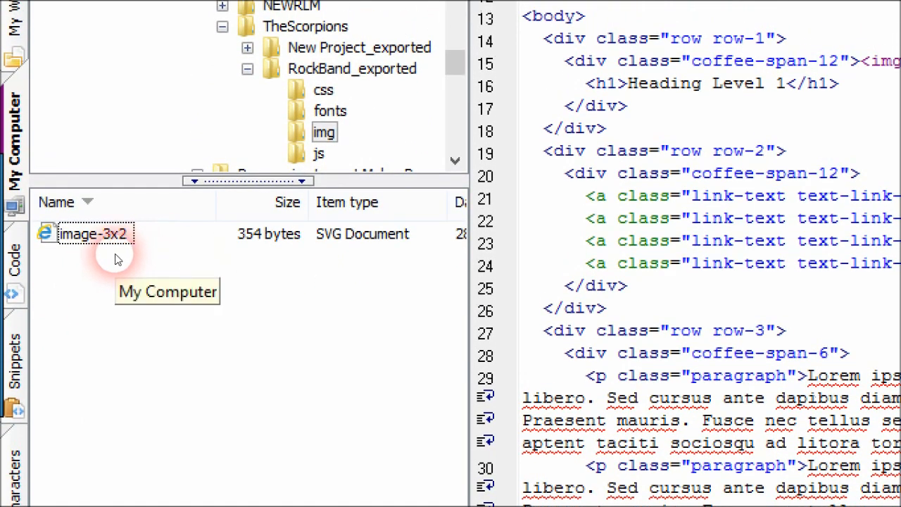
{"action": "mouse_move", "coordinate": [117, 257]}
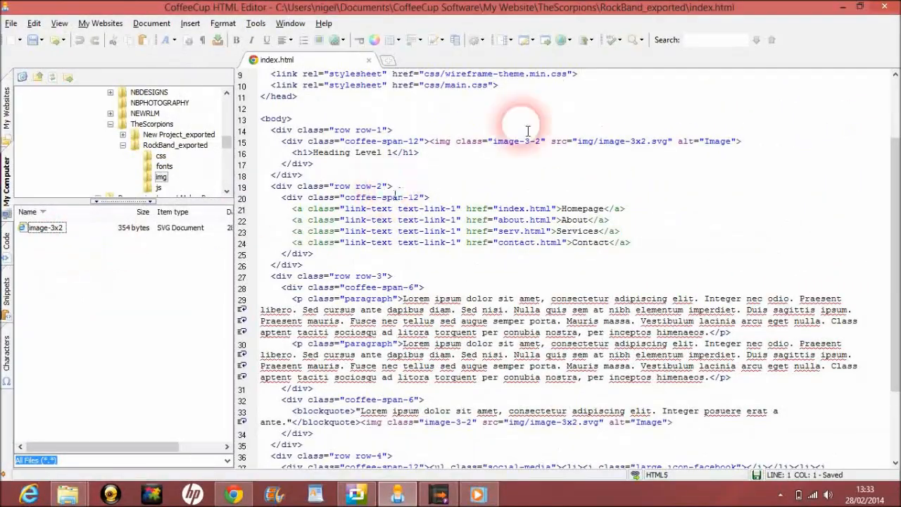
{"action": "left_click", "coordinate": [233, 493]}
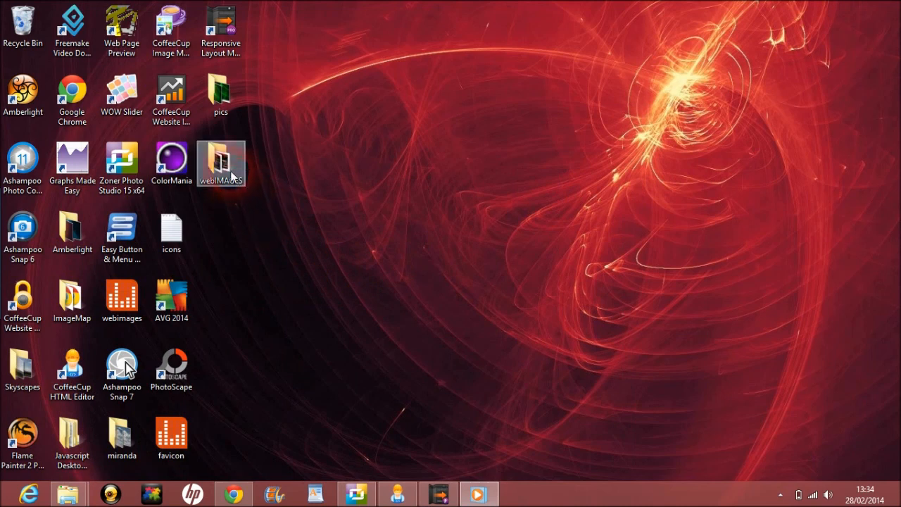
- Open the desktop webIMAGES folder showing acoustica, Scorps, ShockingPink and unplugged
{"action": "double_click", "coordinate": [221, 162]}
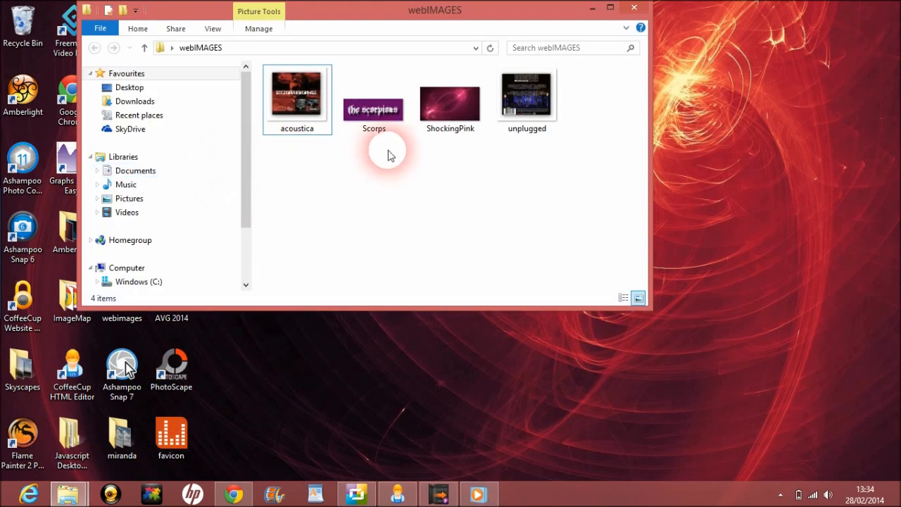
{"action": "mouse_move", "coordinate": [441, 175]}
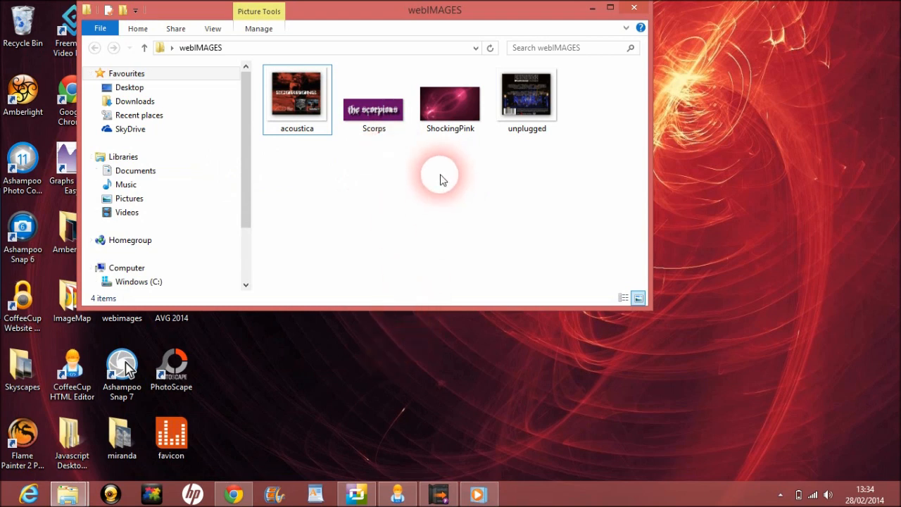
{"action": "mouse_move", "coordinate": [380, 144]}
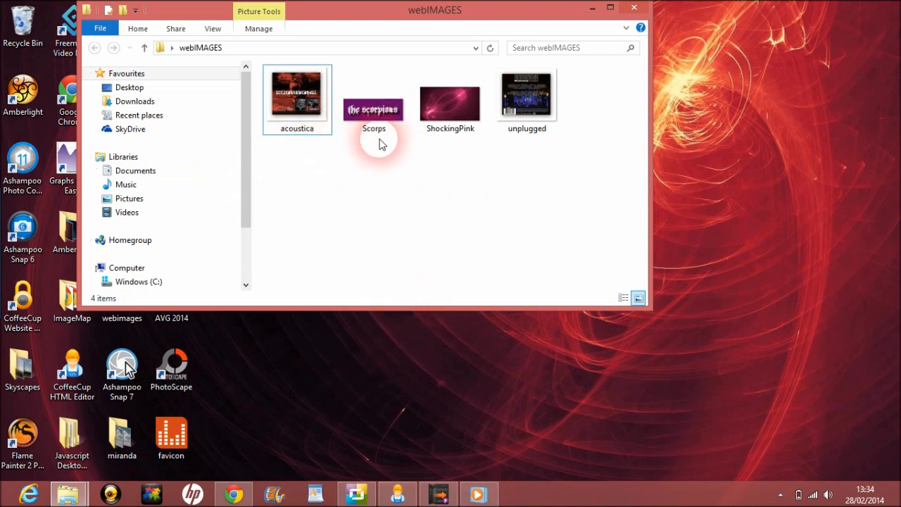
{"action": "left_click", "coordinate": [527, 95]}
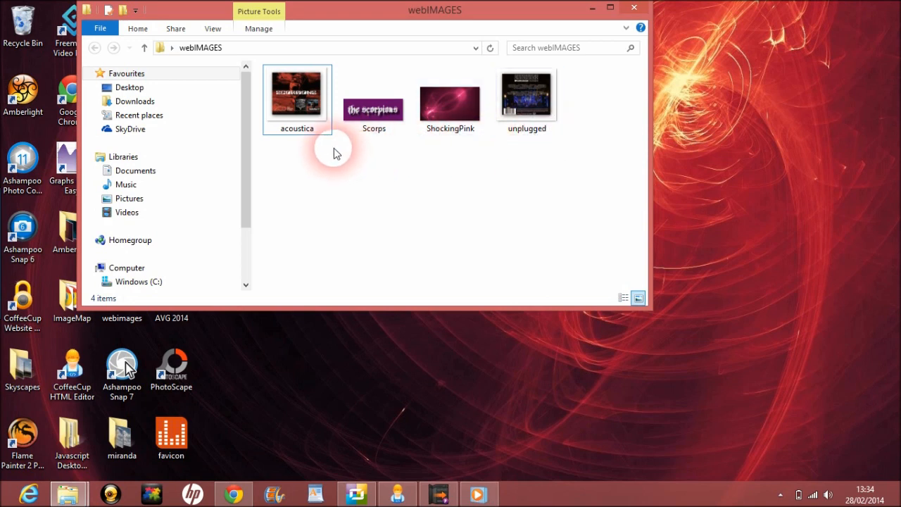
{"action": "mouse_move", "coordinate": [330, 166]}
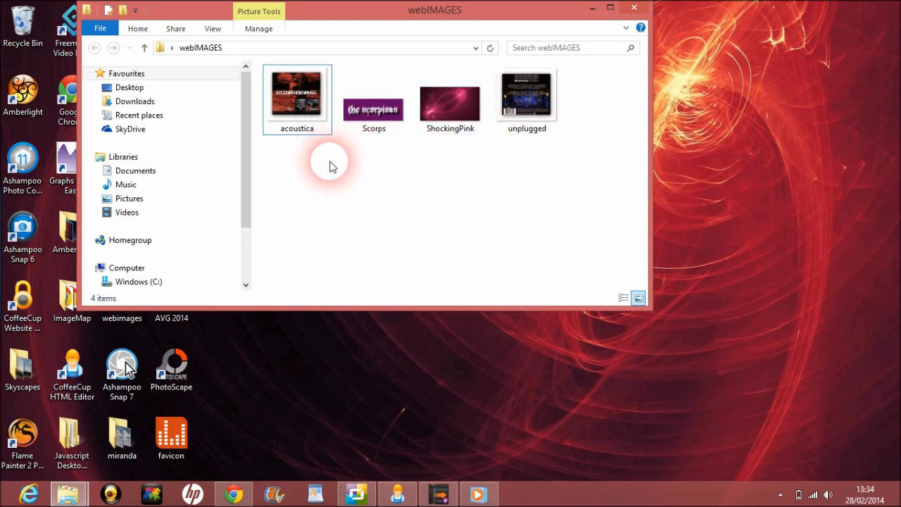
{"action": "mouse_move", "coordinate": [106, 469]}
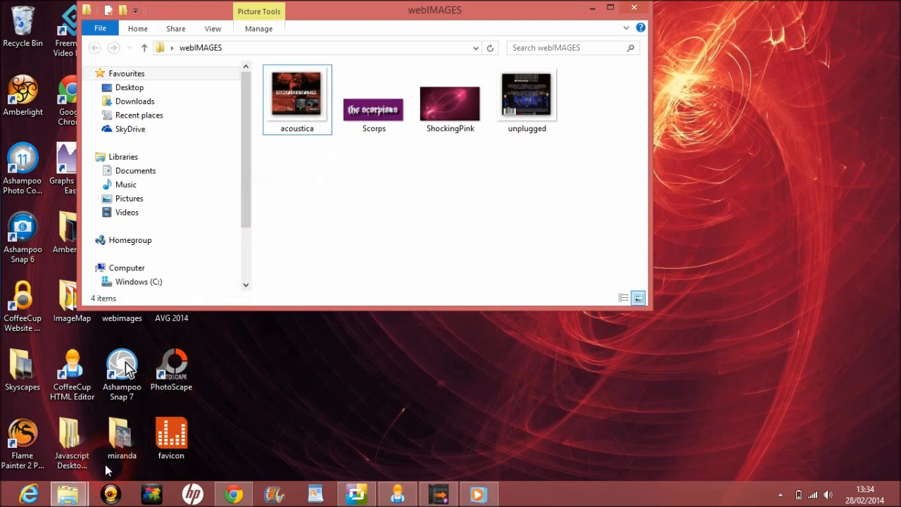
{"action": "mouse_move", "coordinate": [68, 493]}
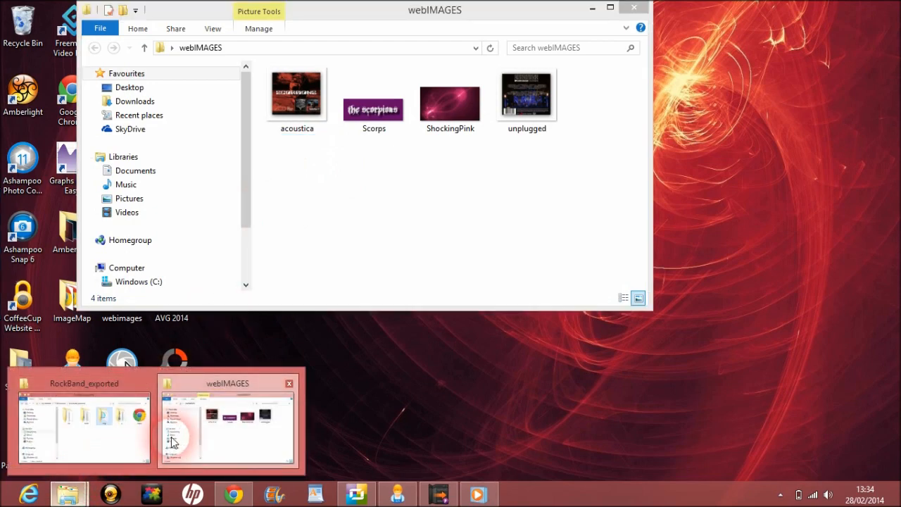
- Open RockBand_exported's img folder to confirm the band images, then minimize it
{"action": "left_click", "coordinate": [83, 422]}
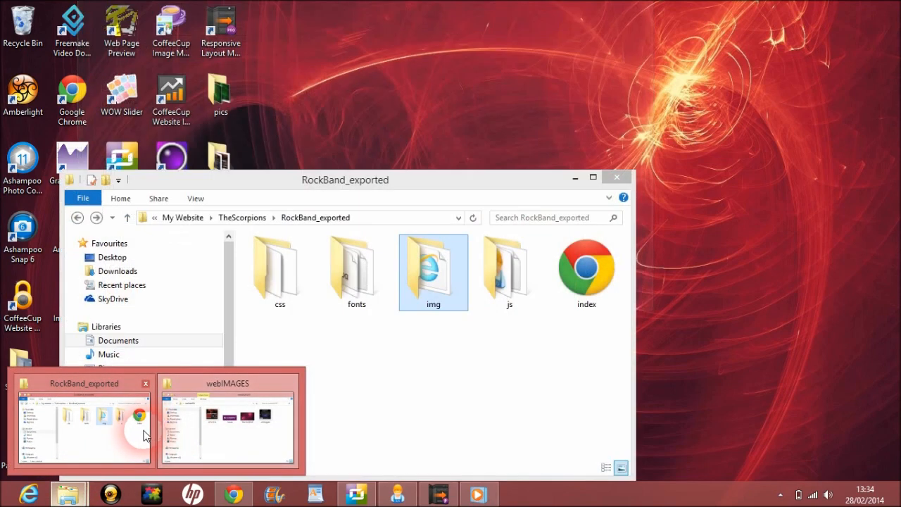
{"action": "left_click", "coordinate": [227, 422]}
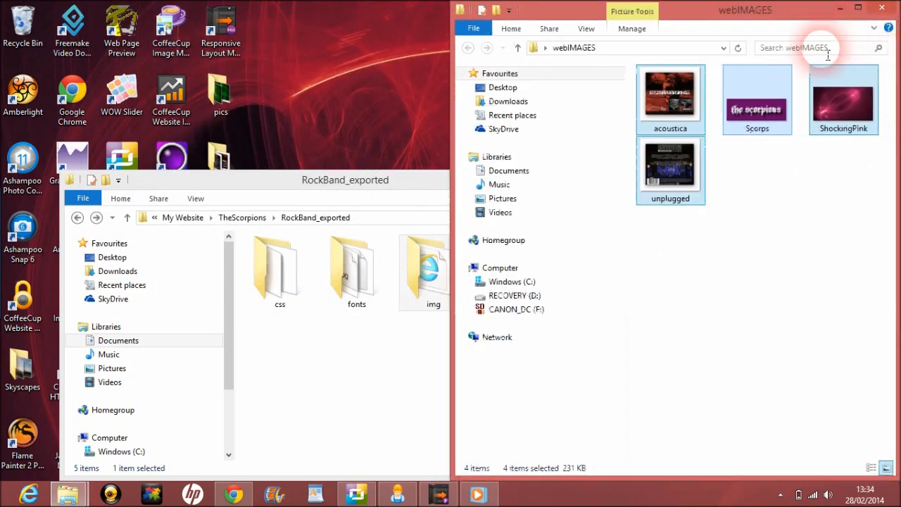
{"action": "mouse_move", "coordinate": [461, 133]}
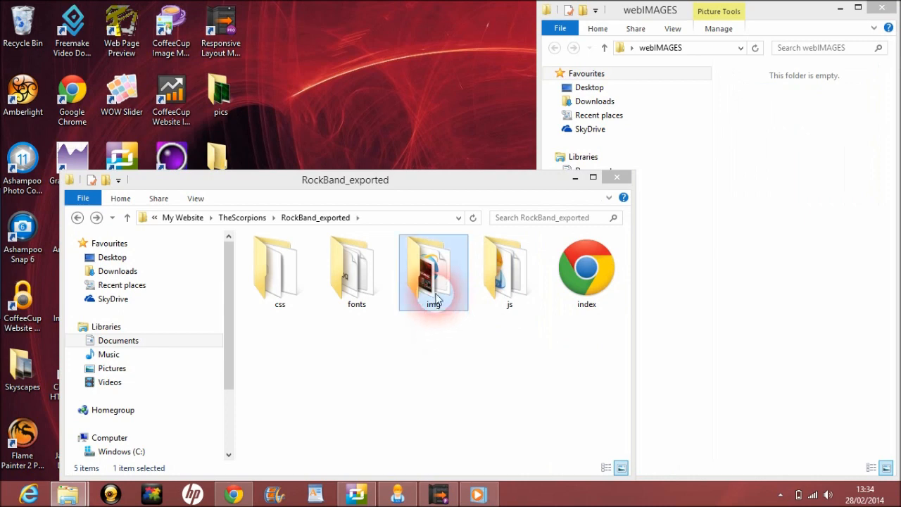
{"action": "double_click", "coordinate": [433, 271]}
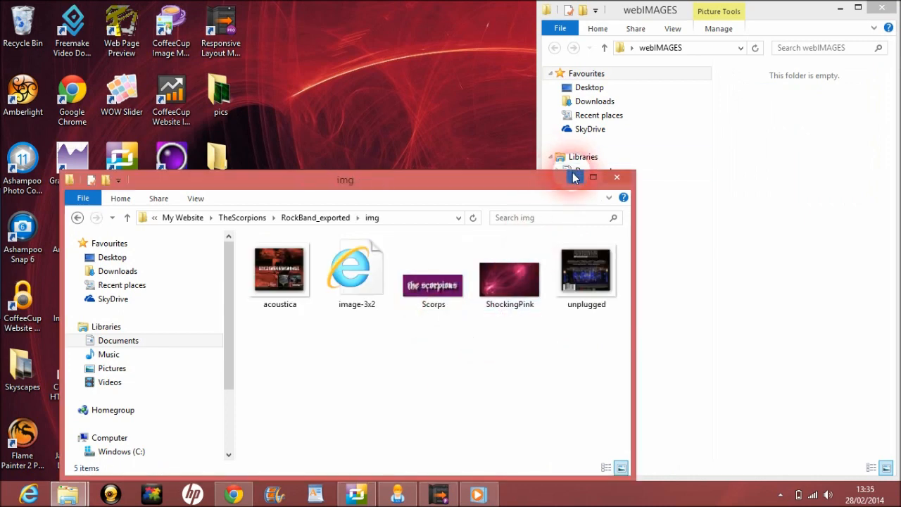
{"action": "left_click", "coordinate": [617, 177]}
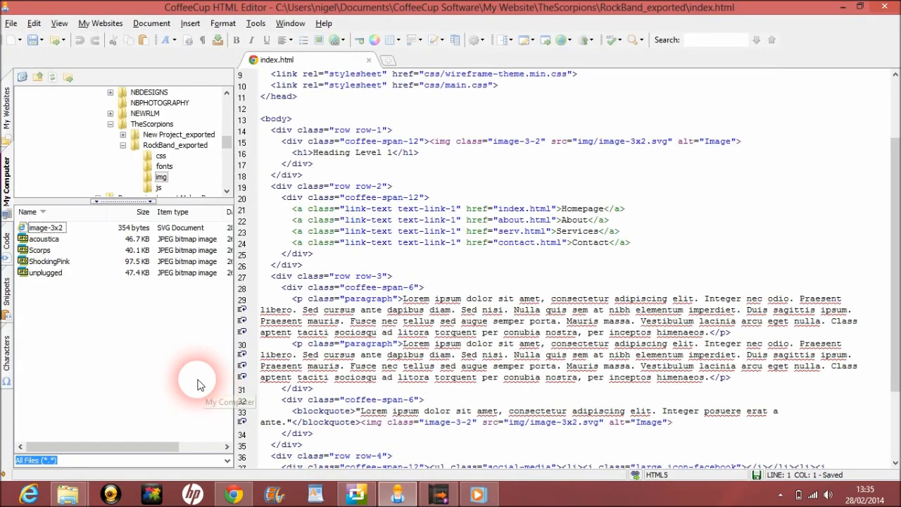
{"action": "mouse_move", "coordinate": [42, 285]}
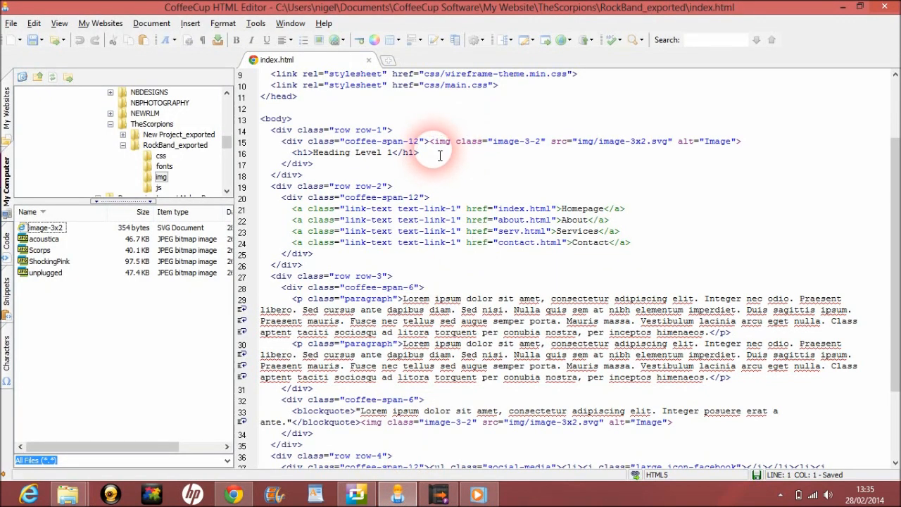
- Delete the image-3-2 placeholder img tag on line 15 of index.html
{"action": "double_click", "coordinate": [454, 141]}
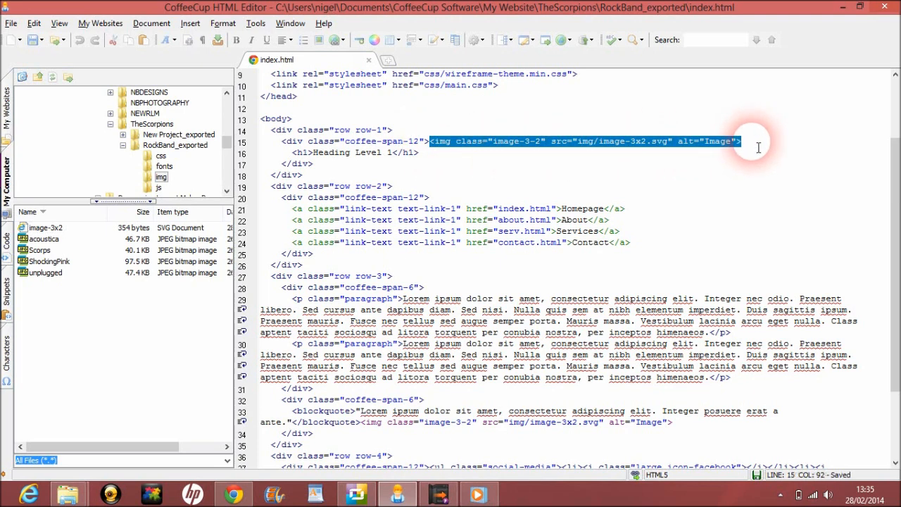
{"action": "key", "text": "Delete"}
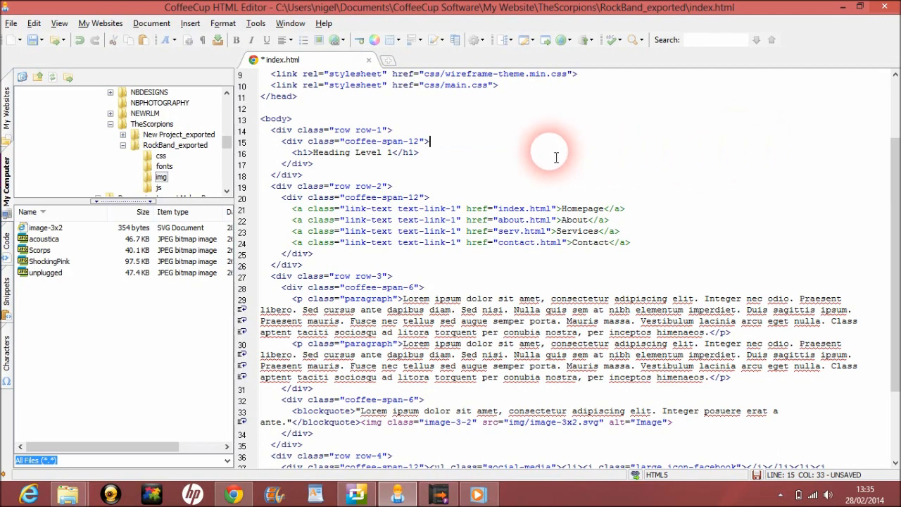
- Insert Scorps.jpg from My Website/TheScorpions/RockBand_exported/img at 550 by 200
{"action": "left_click", "coordinate": [190, 23]}
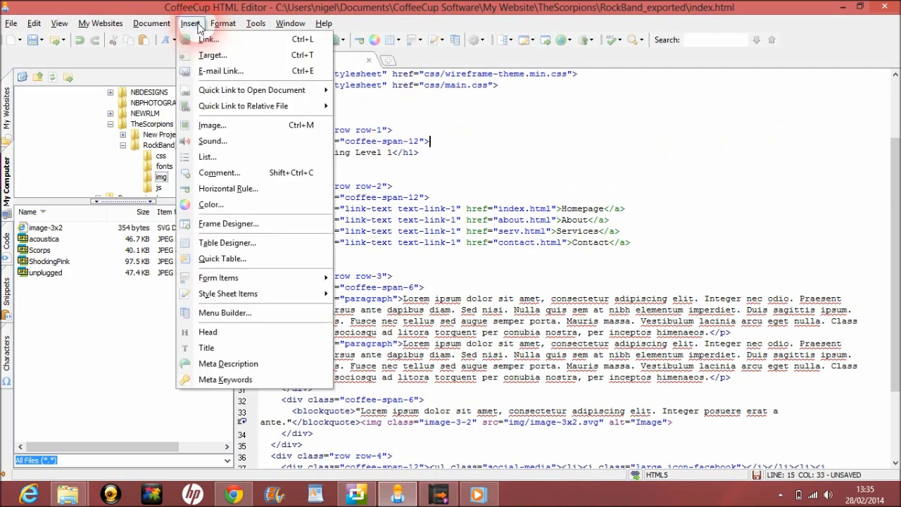
{"action": "left_click", "coordinate": [213, 125]}
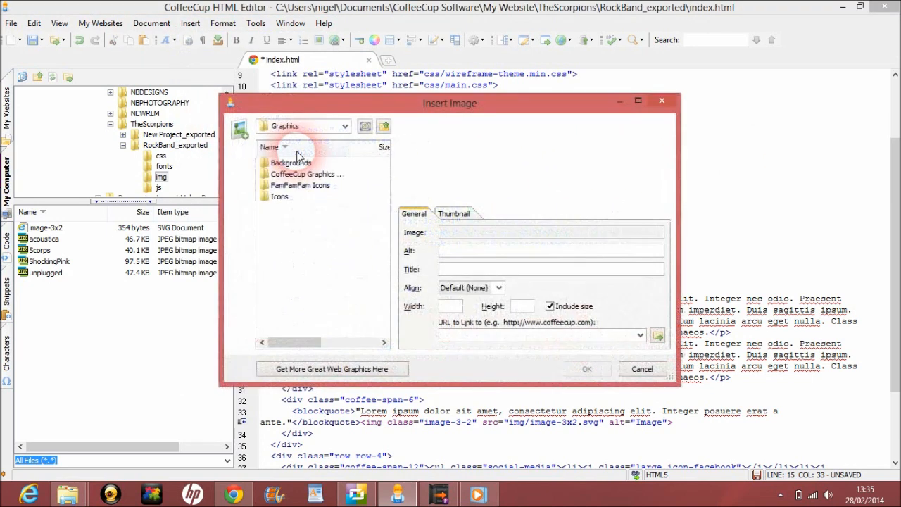
{"action": "mouse_move", "coordinate": [385, 126]}
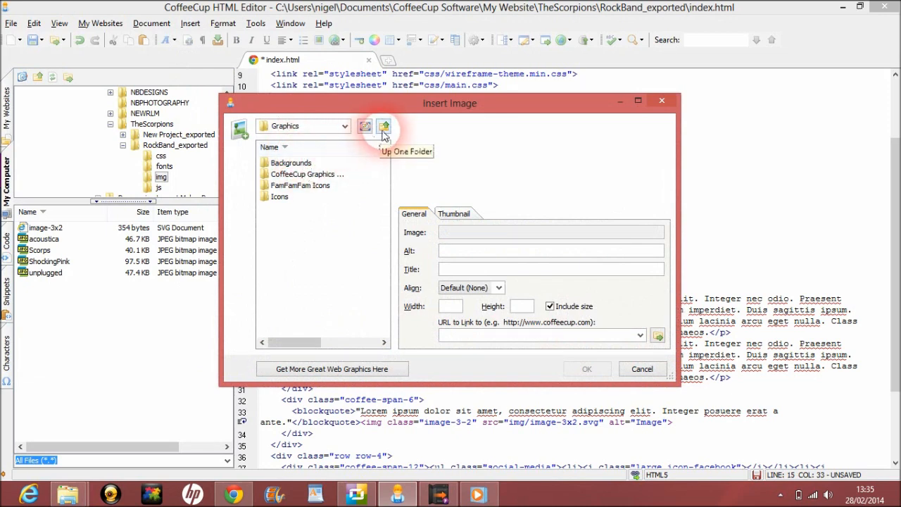
{"action": "left_click", "coordinate": [384, 126]}
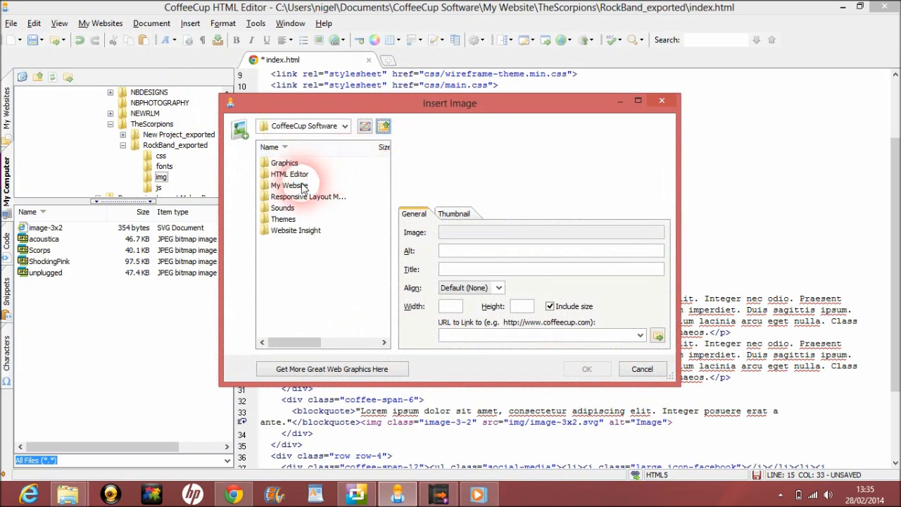
{"action": "double_click", "coordinate": [288, 185]}
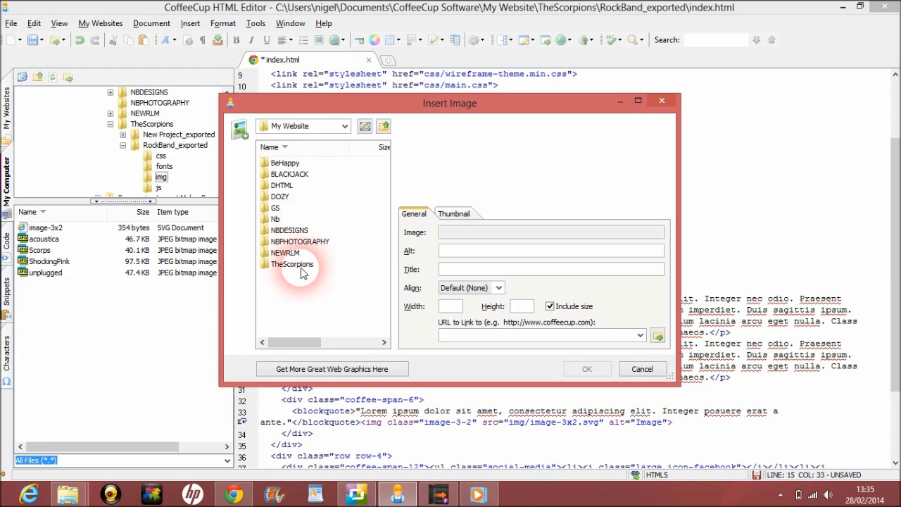
{"action": "double_click", "coordinate": [292, 264]}
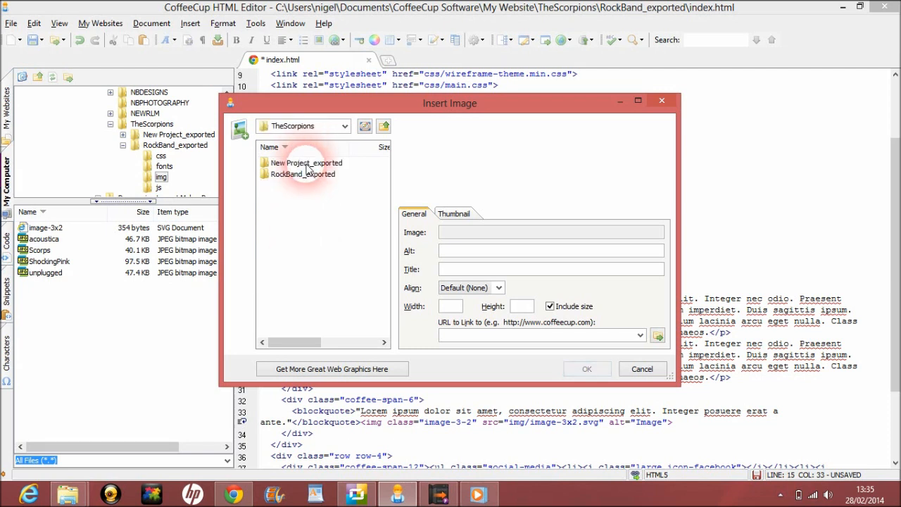
{"action": "double_click", "coordinate": [307, 174]}
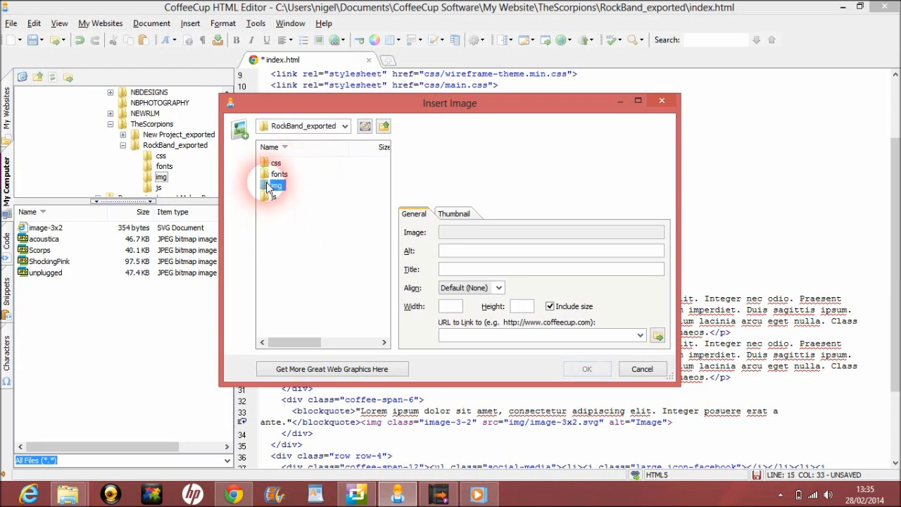
{"action": "double_click", "coordinate": [276, 185]}
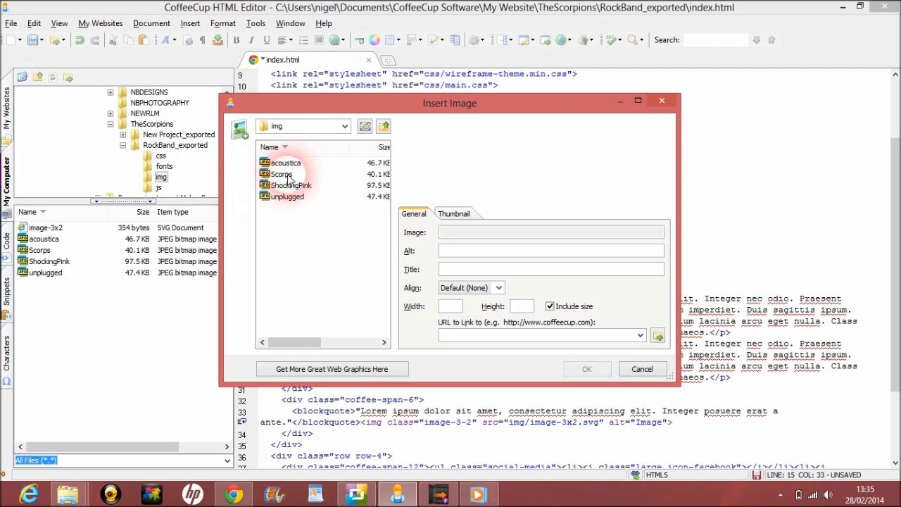
{"action": "left_click", "coordinate": [281, 174]}
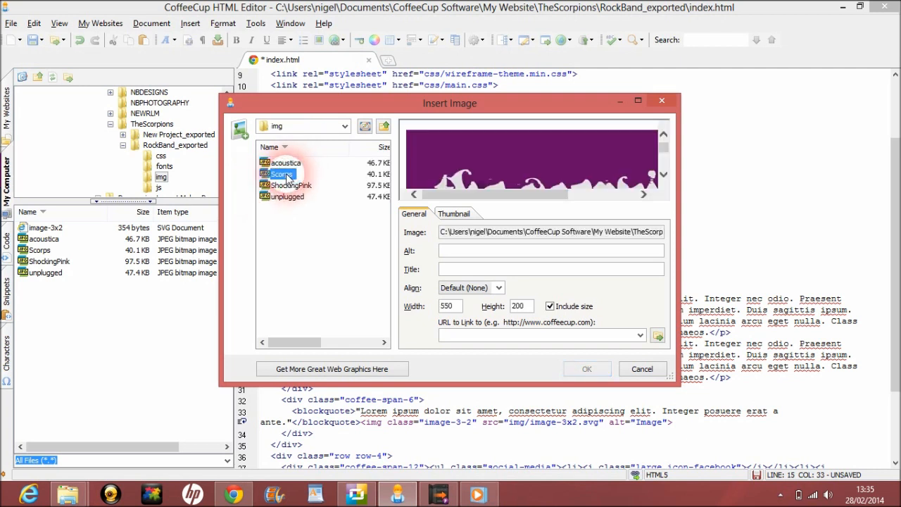
{"action": "left_click", "coordinate": [588, 369]}
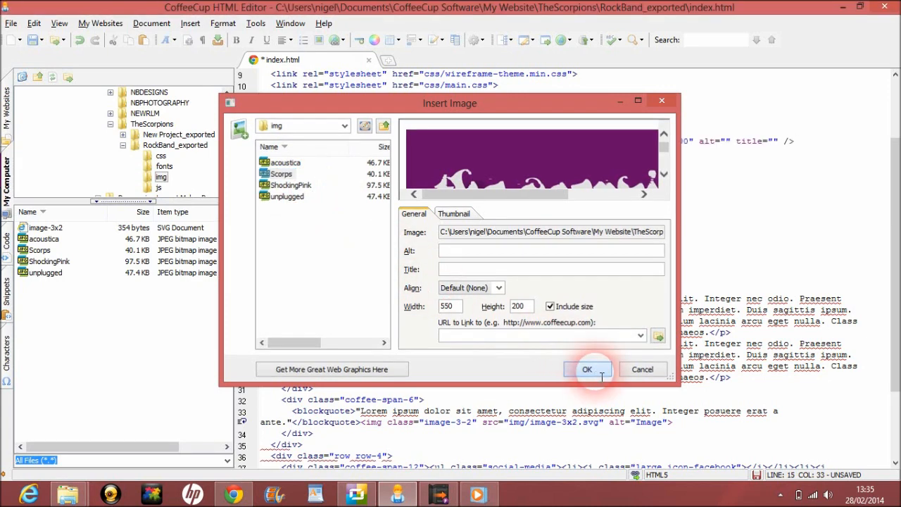
{"action": "left_click", "coordinate": [587, 369]}
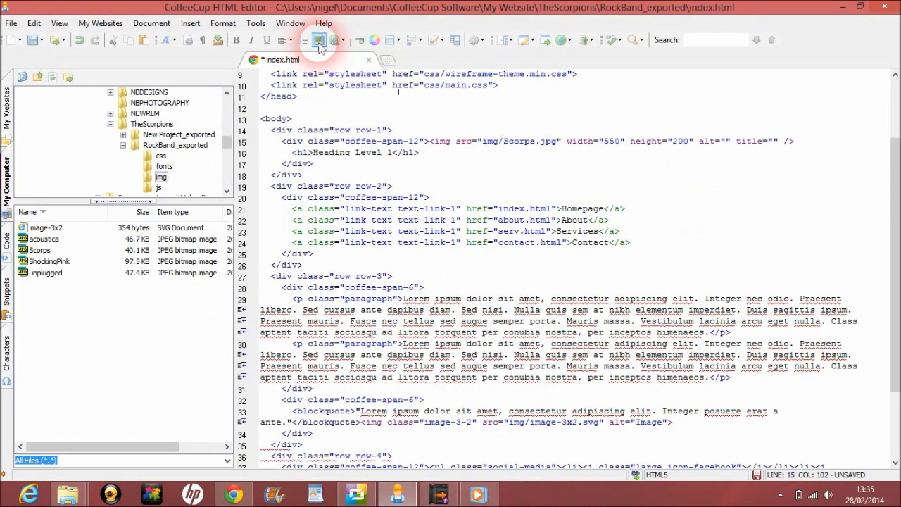
- Preview index.html in Chrome to see the Scorpions logo above Heading Level 1
{"action": "left_click", "coordinate": [319, 40]}
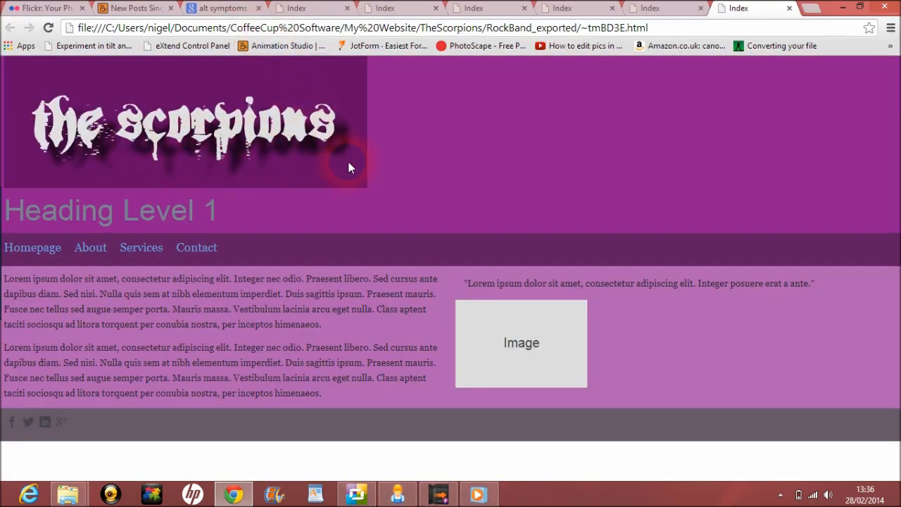
{"action": "mouse_move", "coordinate": [405, 165]}
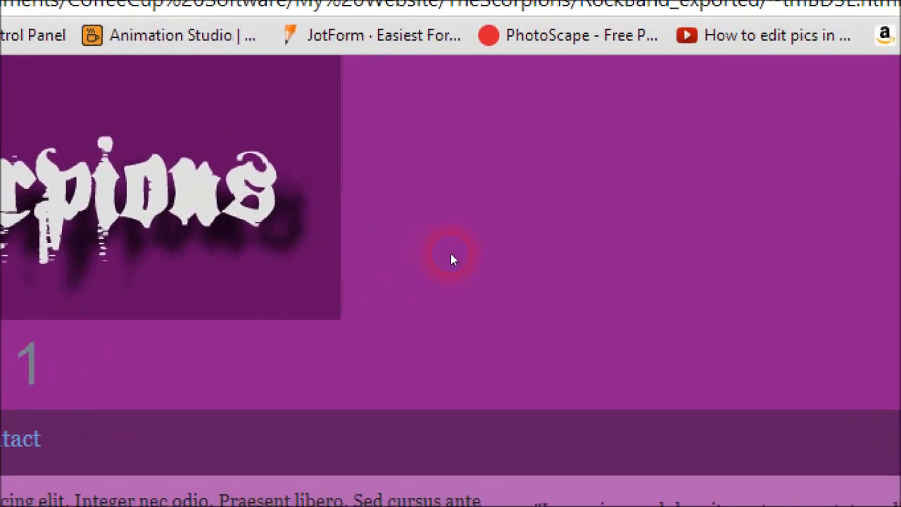
{"action": "scroll", "scroll_direction": "up", "scroll_amount": 3}
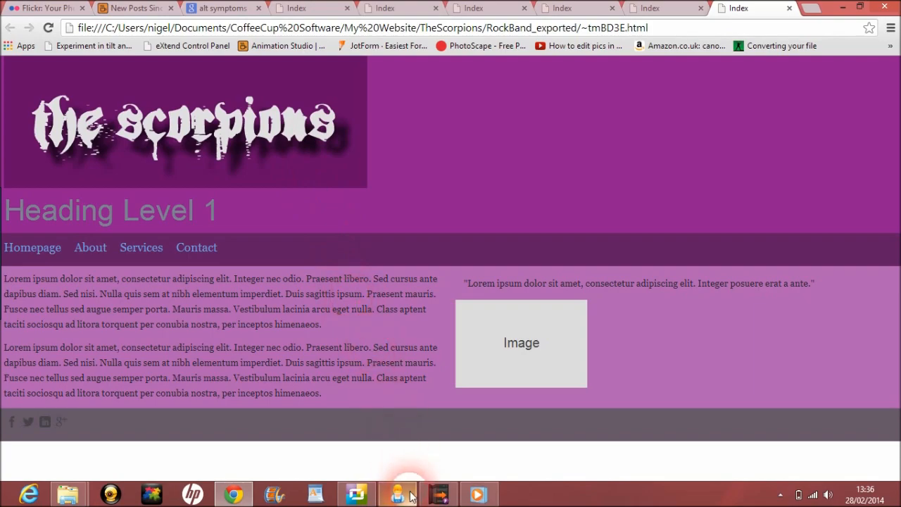
- Delete the <h1>Heading Level 1</h1> line below the Scorps logo
{"action": "left_click", "coordinate": [397, 492]}
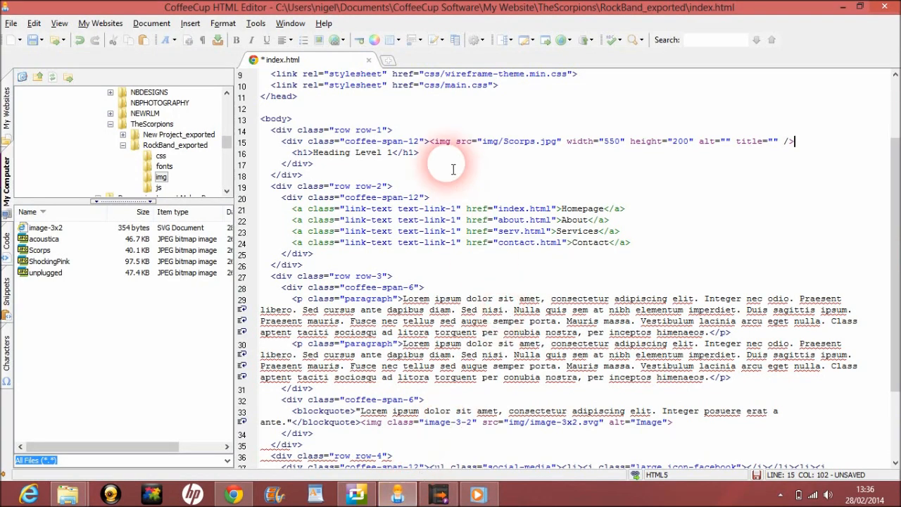
{"action": "double_click", "coordinate": [355, 153]}
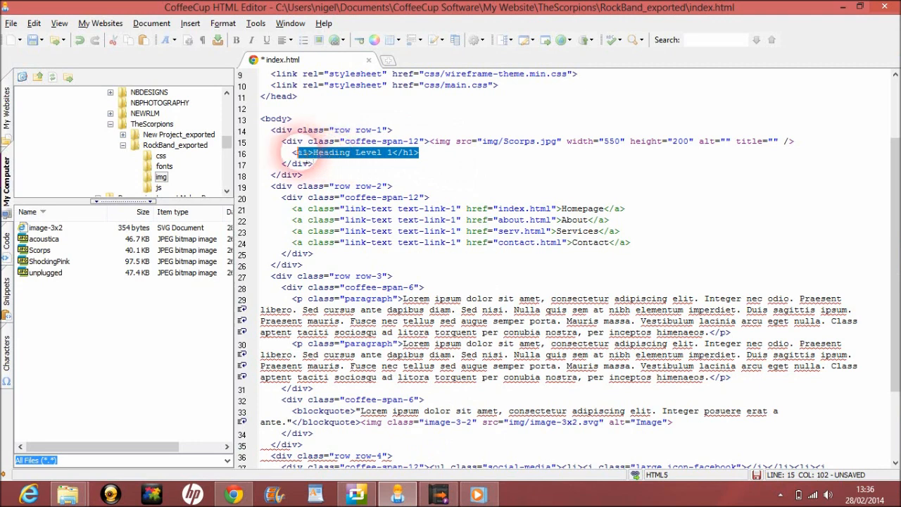
{"action": "key", "text": "Delete"}
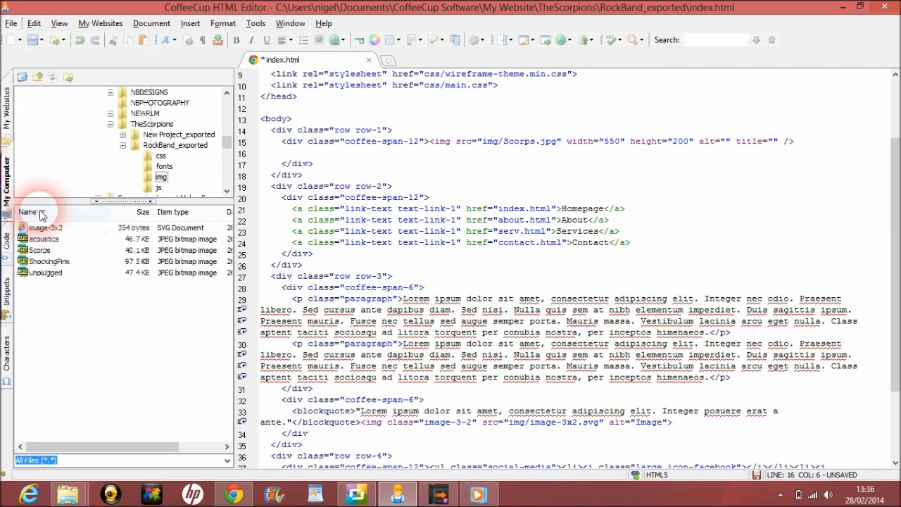
{"action": "left_click", "coordinate": [256, 24]}
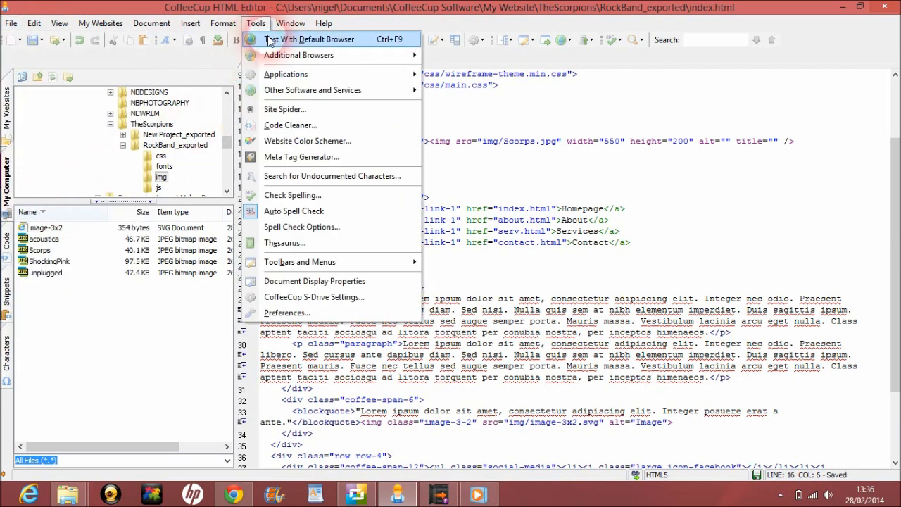
- Test the page in Chrome, confirming the heading is gone below the logo
{"action": "left_click", "coordinate": [314, 39]}
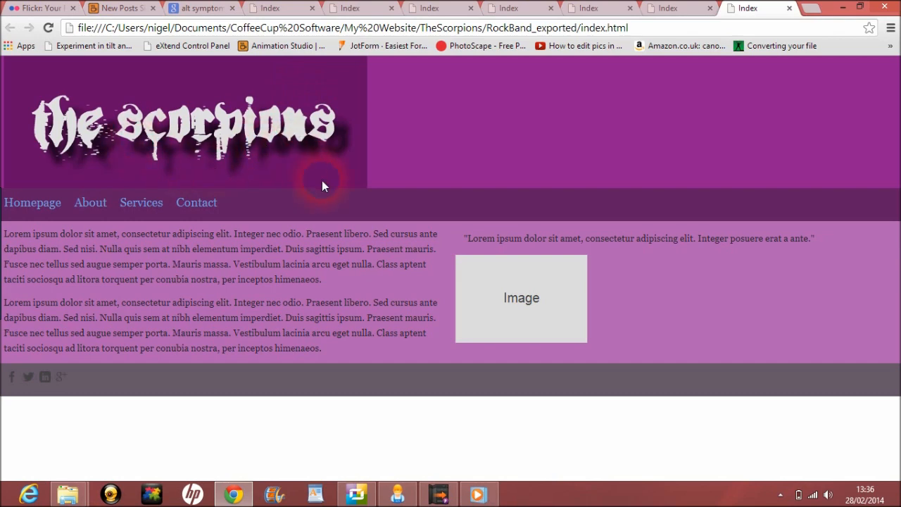
{"action": "mouse_move", "coordinate": [324, 141]}
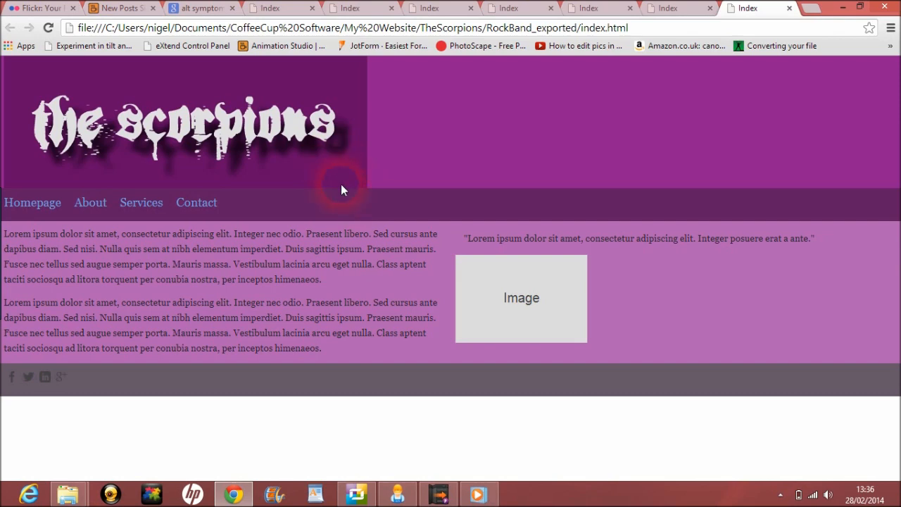
{"action": "mouse_move", "coordinate": [304, 170]}
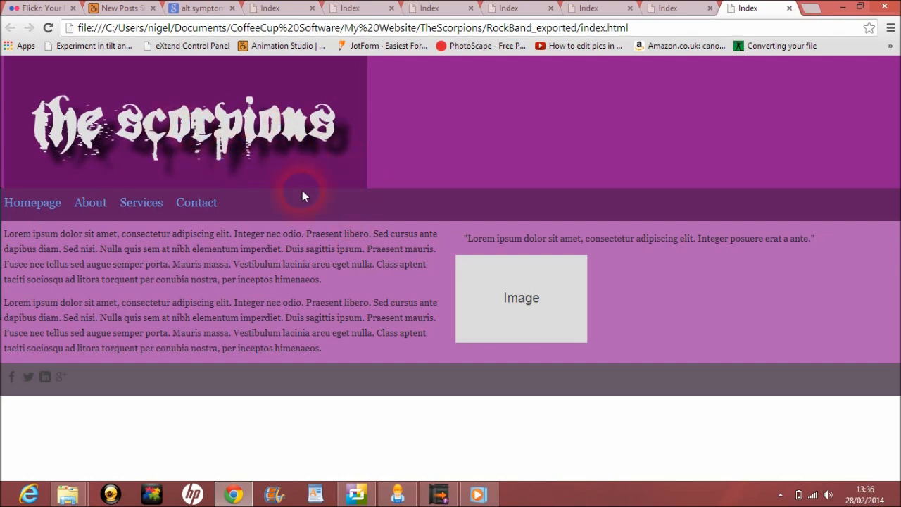
{"action": "mouse_move", "coordinate": [479, 301]}
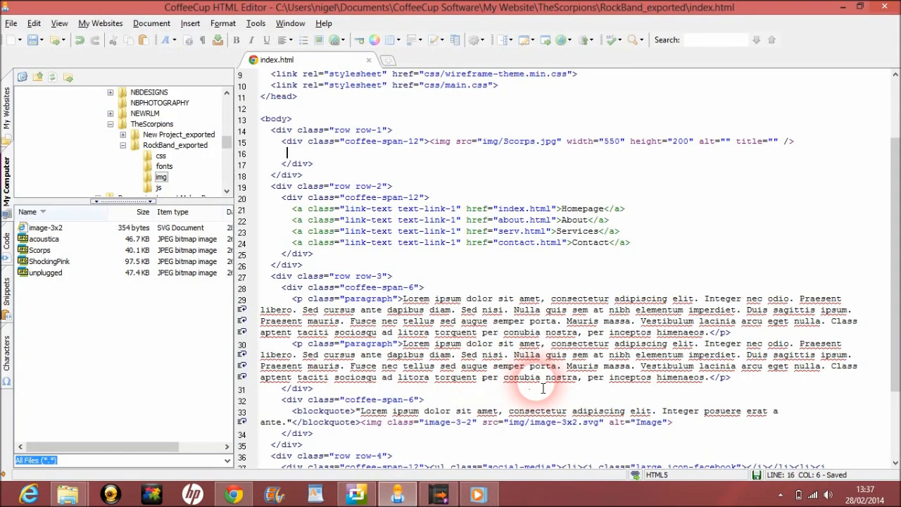
{"action": "mouse_move", "coordinate": [683, 433]}
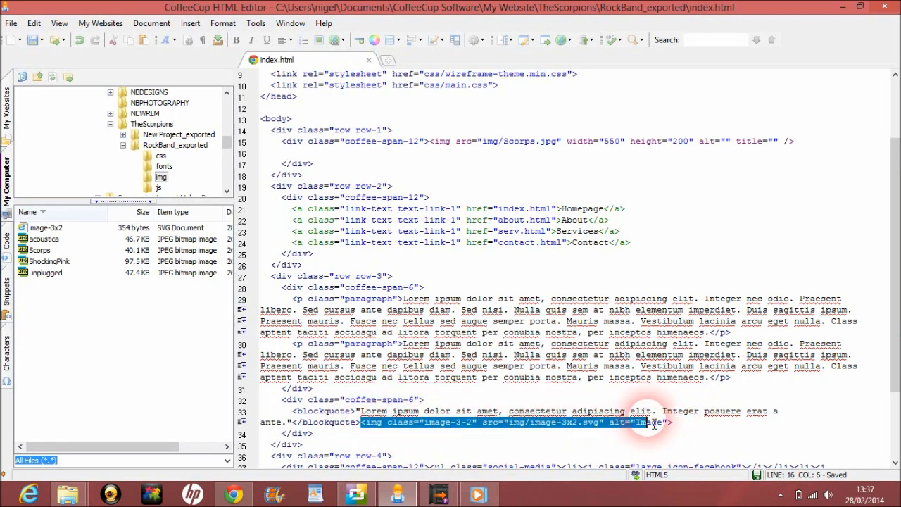
- Replace the blockquote's image-3x2 placeholder tag with acoustica.jpg at 544 by 489
{"action": "left_click", "coordinate": [343, 165]}
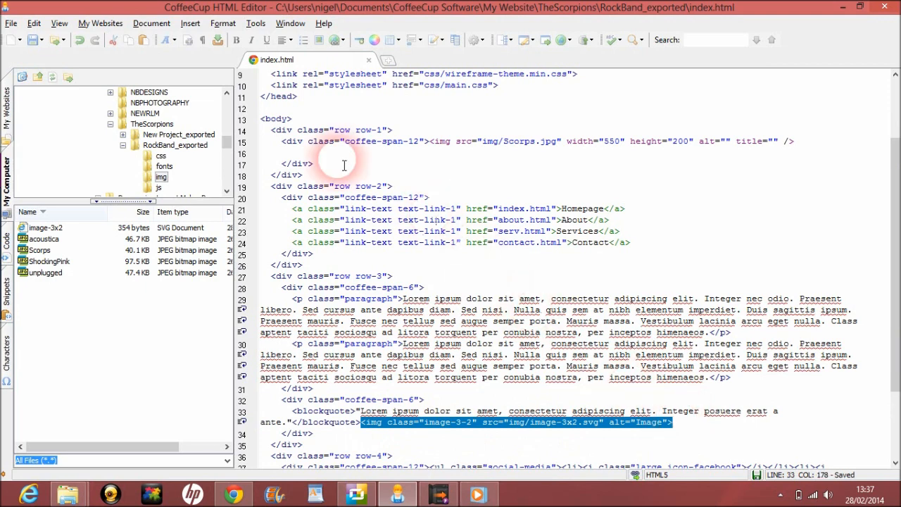
{"action": "left_click", "coordinate": [189, 23]}
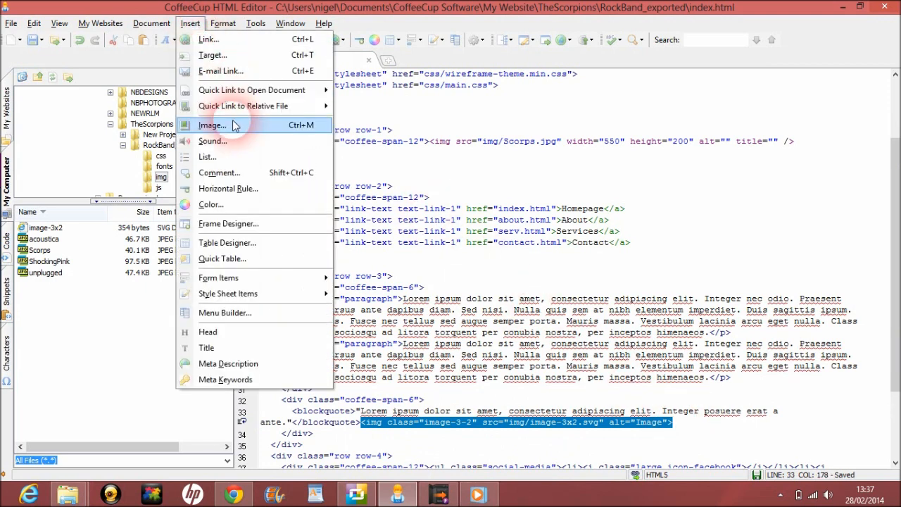
{"action": "left_click", "coordinate": [212, 125]}
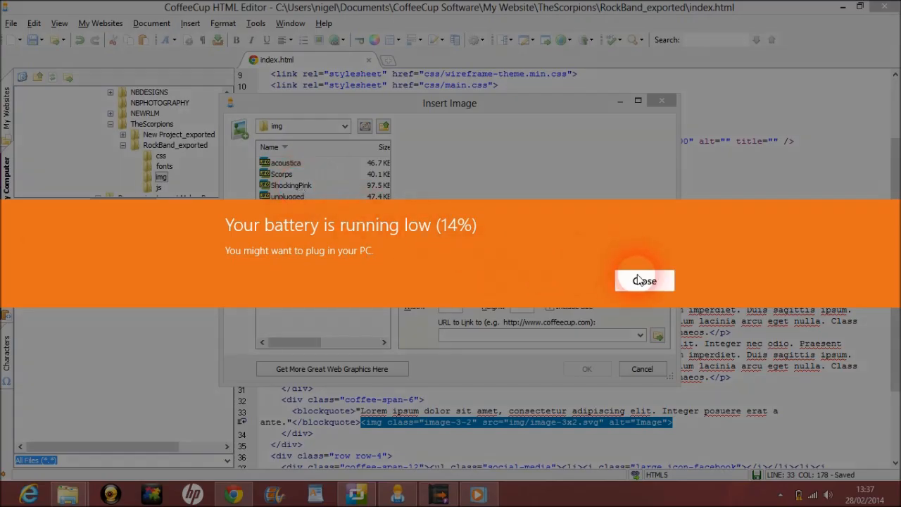
{"action": "left_click", "coordinate": [644, 281]}
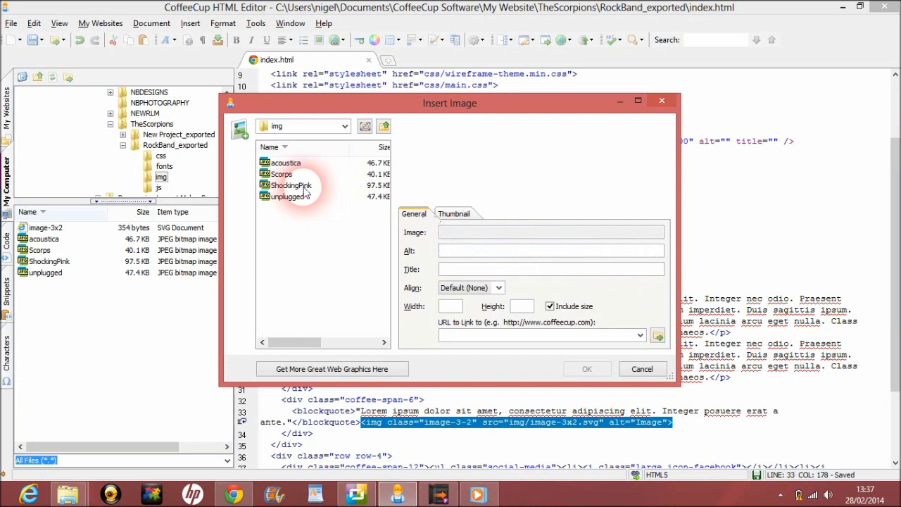
{"action": "mouse_move", "coordinate": [280, 174]}
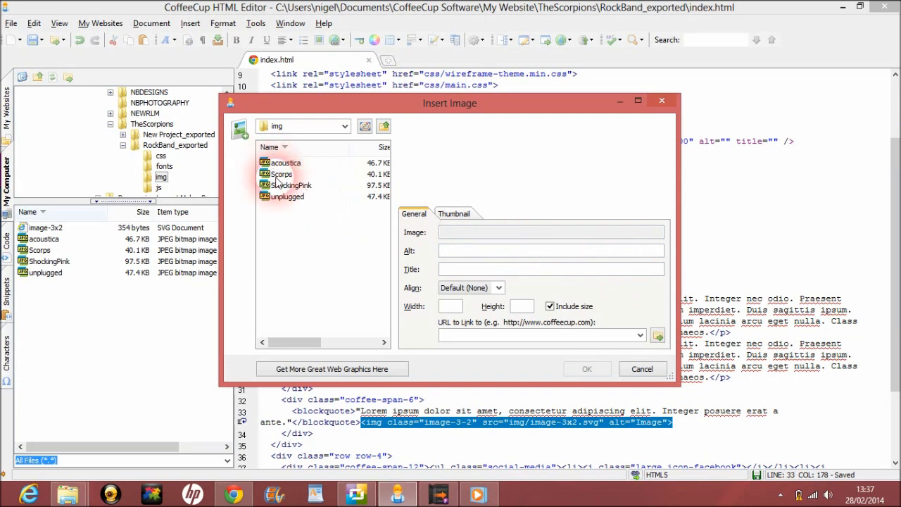
{"action": "left_click", "coordinate": [284, 163]}
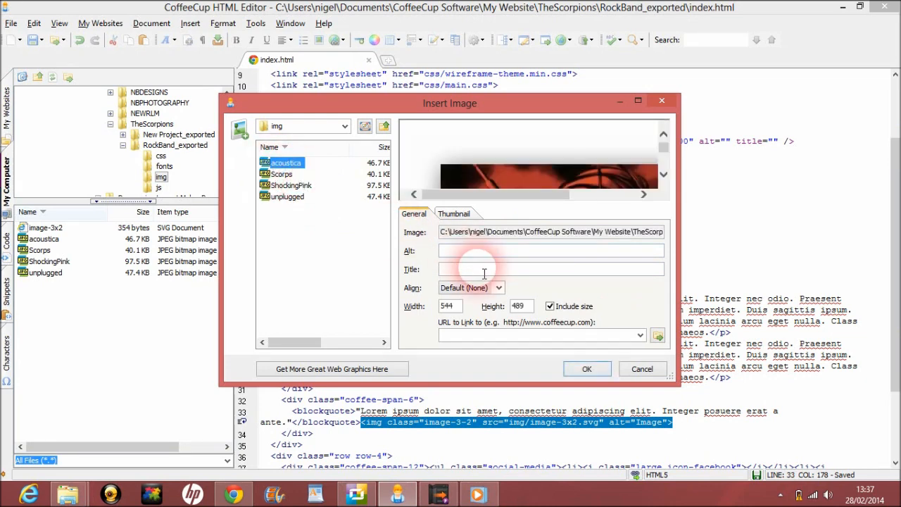
{"action": "left_click", "coordinate": [587, 368]}
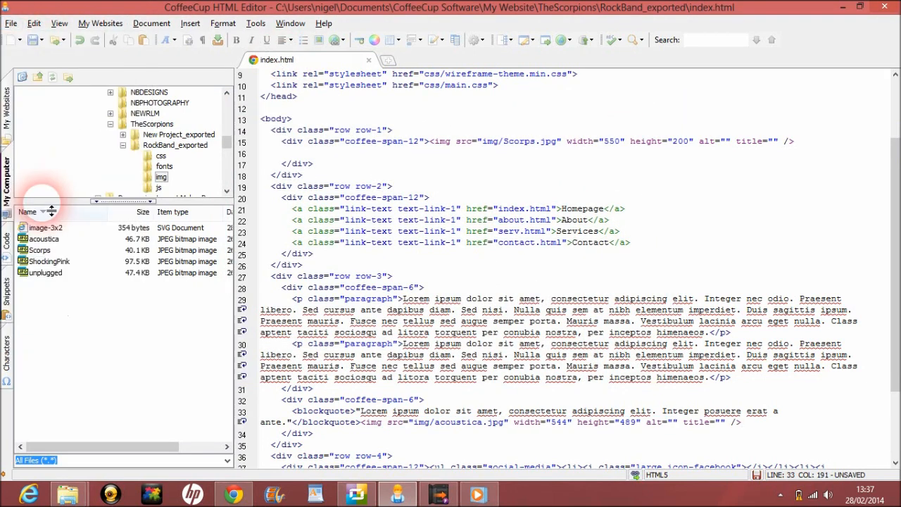
- Preview the updated page in Chrome via Test With Default Browser and scroll through the acoustica image
{"action": "left_click", "coordinate": [256, 23]}
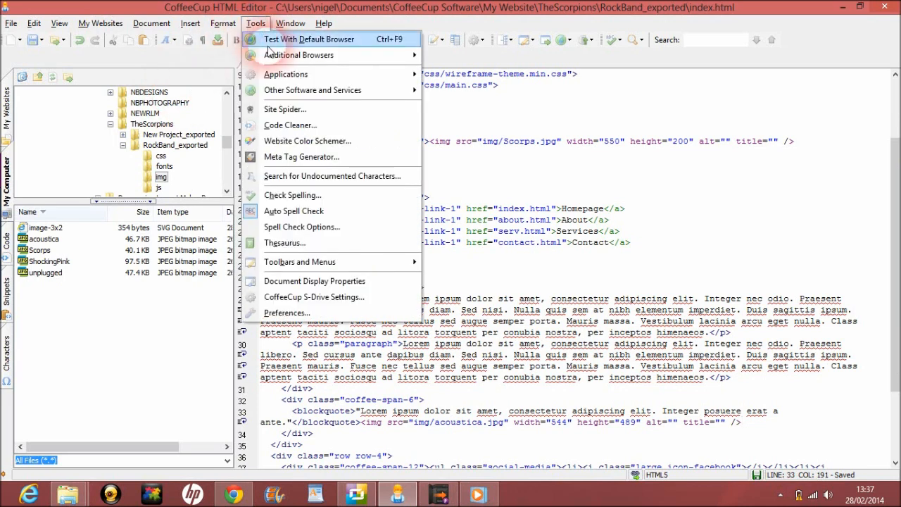
{"action": "left_click", "coordinate": [310, 39]}
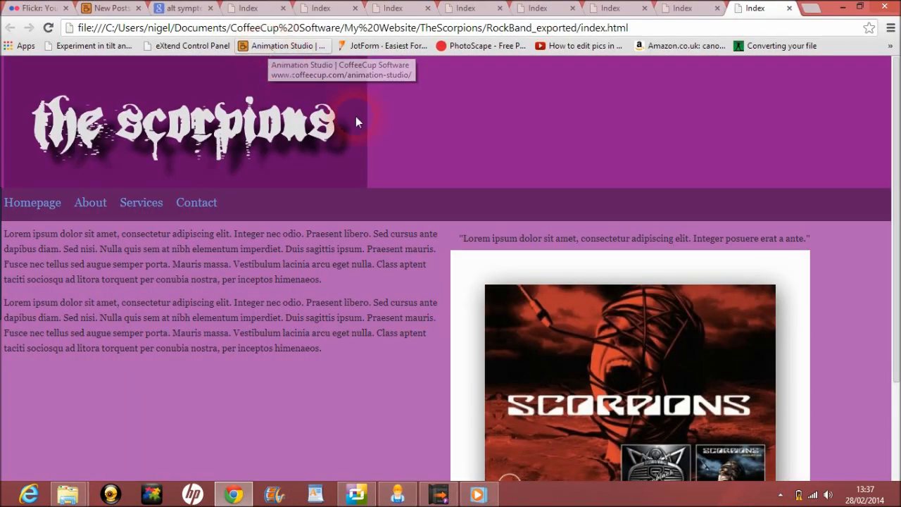
{"action": "mouse_move", "coordinate": [890, 123]}
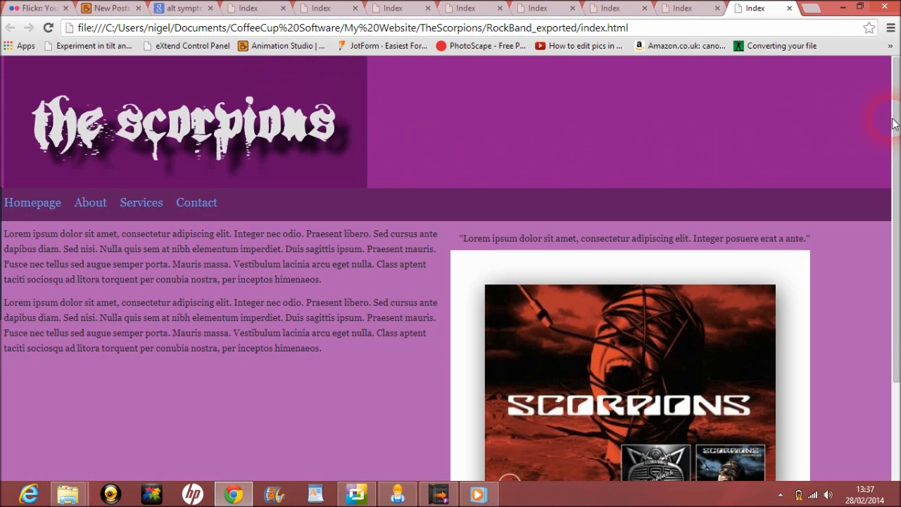
{"action": "scroll", "scroll_direction": "down", "scroll_amount": 3}
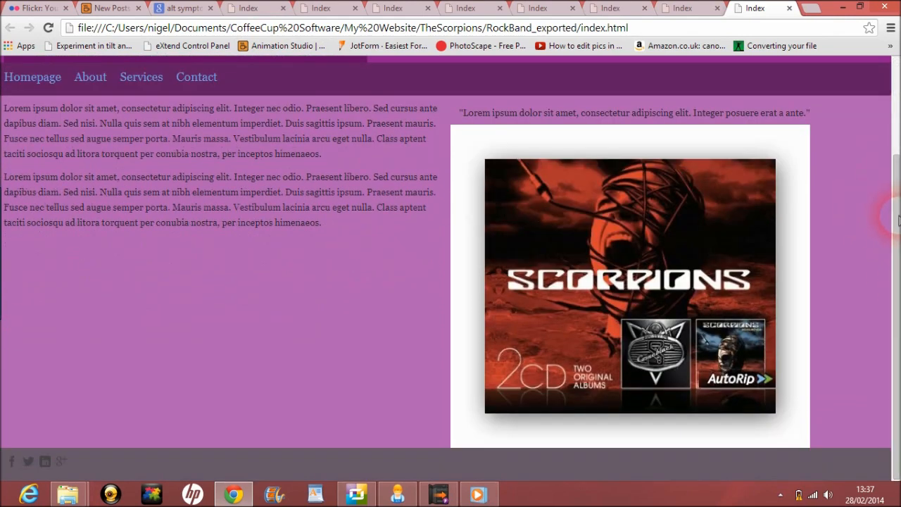
{"action": "scroll", "scroll_direction": "up", "scroll_amount": 3}
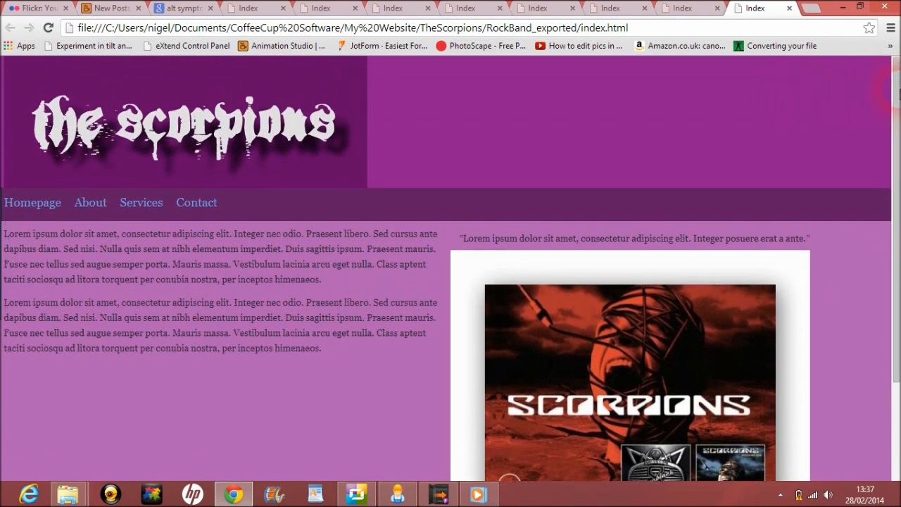
{"action": "scroll", "scroll_direction": "down", "scroll_amount": 3}
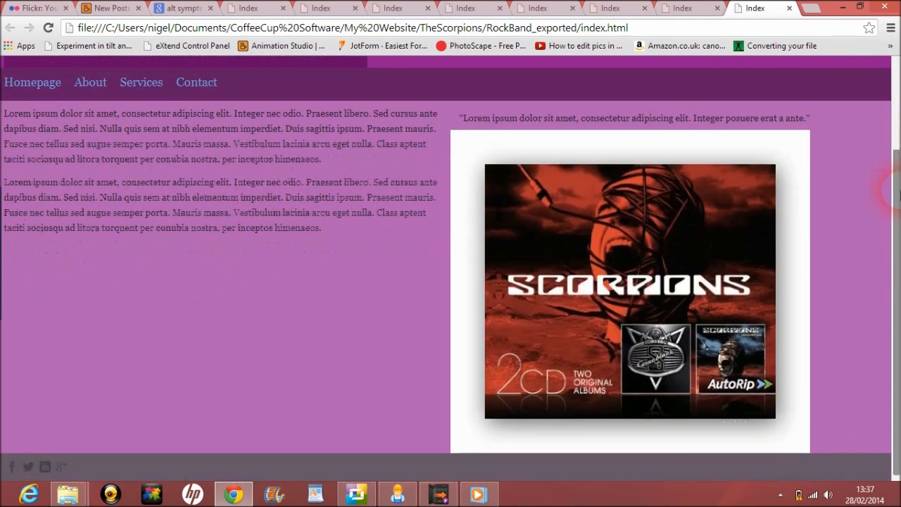
{"action": "scroll", "scroll_direction": "up", "scroll_amount": 3}
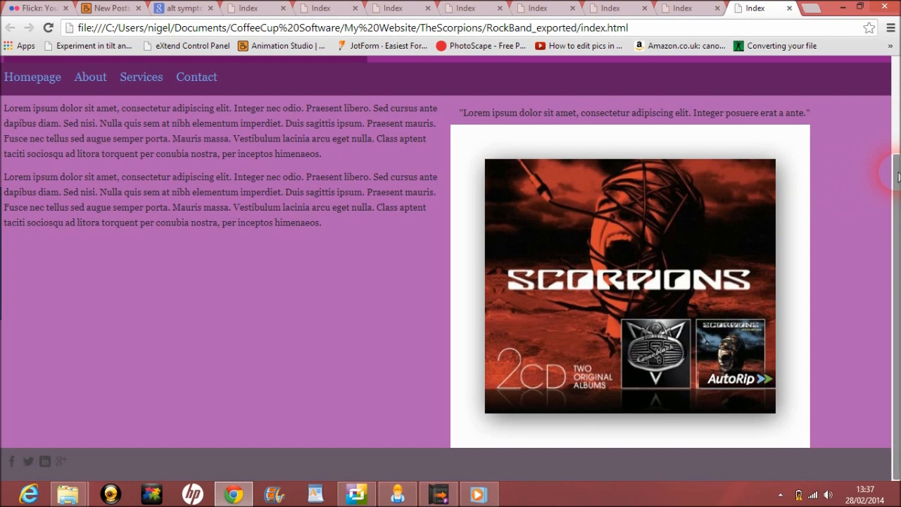
{"action": "scroll", "scroll_direction": "up", "scroll_amount": 3}
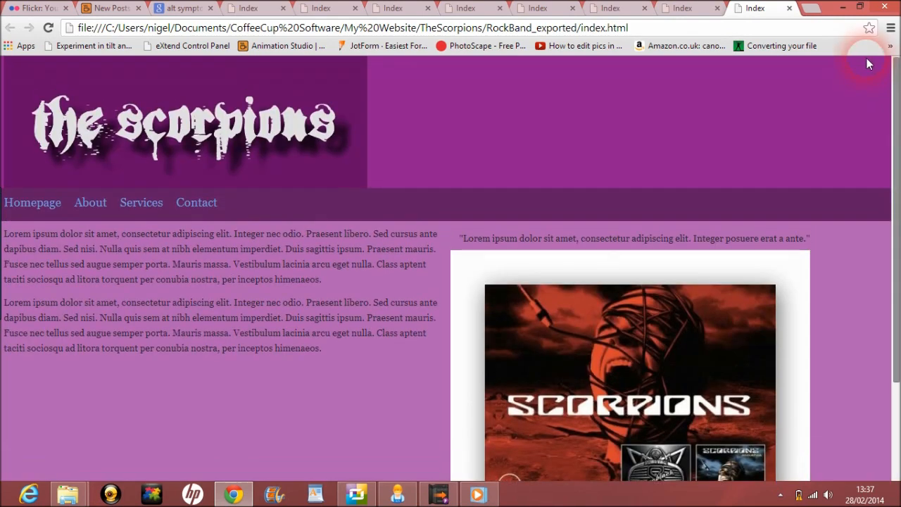
{"action": "mouse_move", "coordinate": [829, 103]}
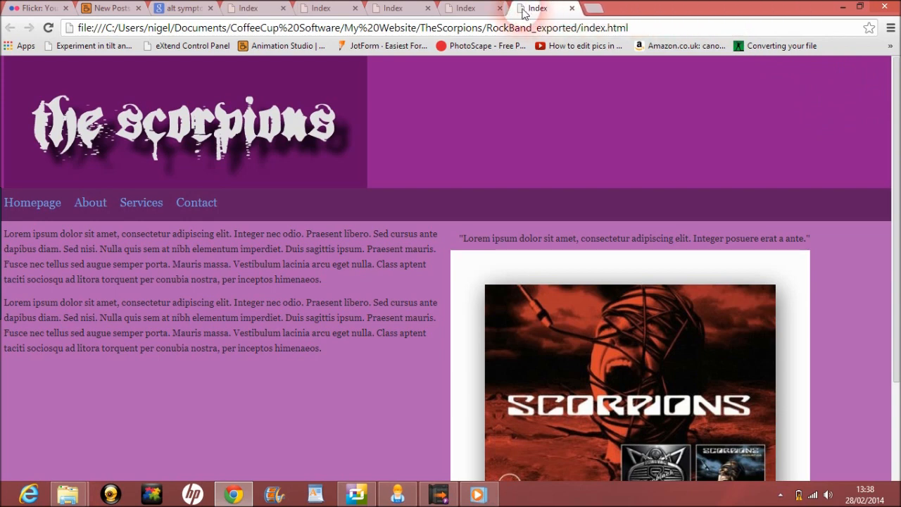
- Restore down Chrome and drag its right edge inward to a narrow width
{"action": "left_click", "coordinate": [571, 8]}
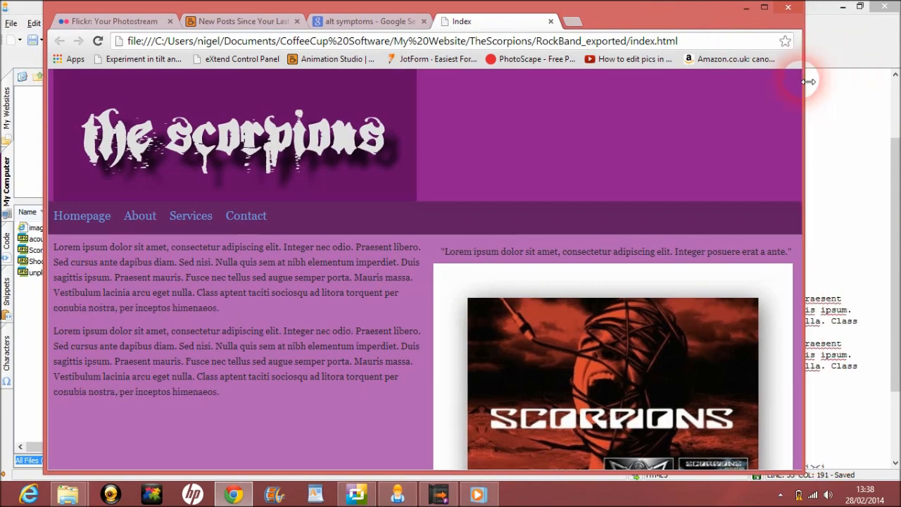
{"action": "left_click_drag", "start_coordinate": [803, 80], "coordinate": [673, 104]}
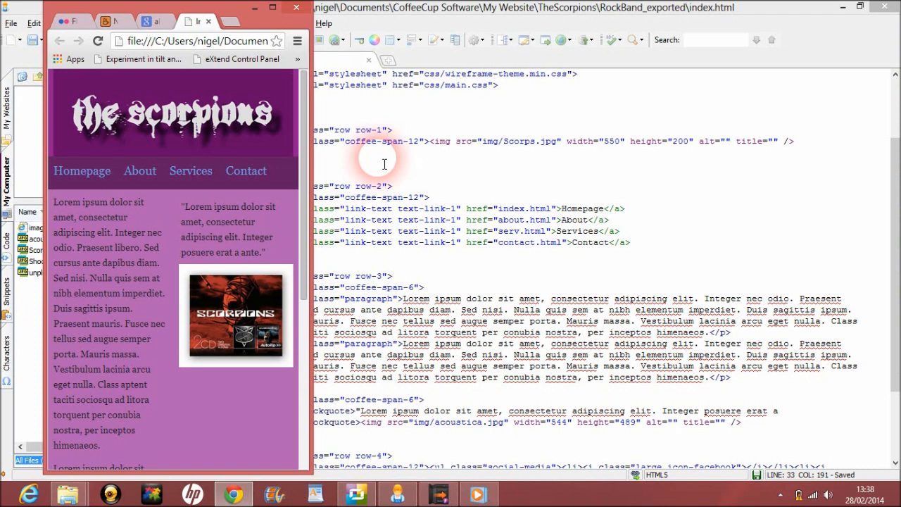
{"action": "mouse_move", "coordinate": [310, 176]}
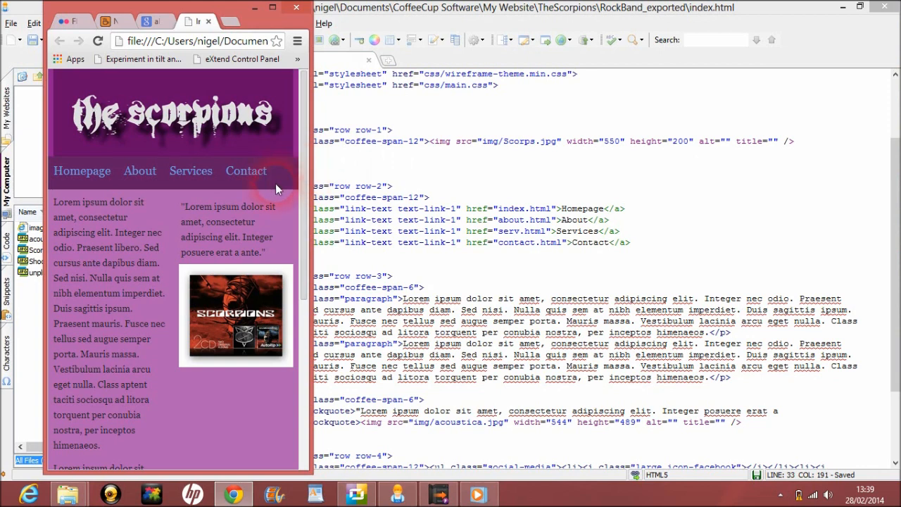
{"action": "mouse_move", "coordinate": [169, 224]}
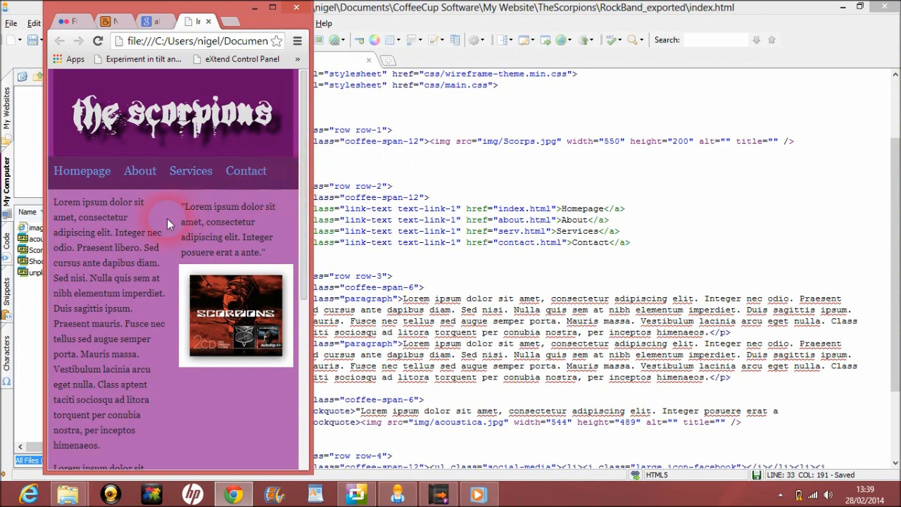